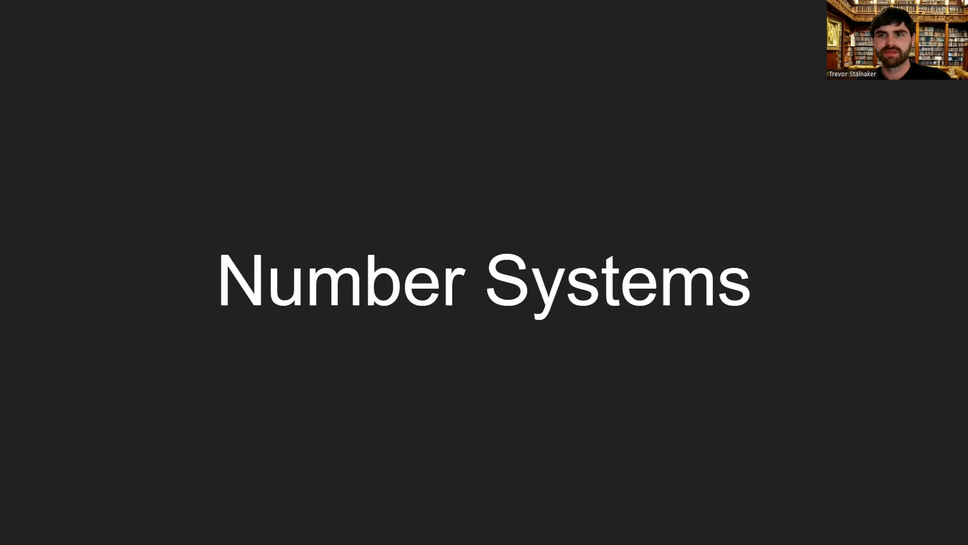
Advance the slideshow from the title to the Base 10 slide expanding 2142 by place value.
{"action": "key", "text": "Right"}
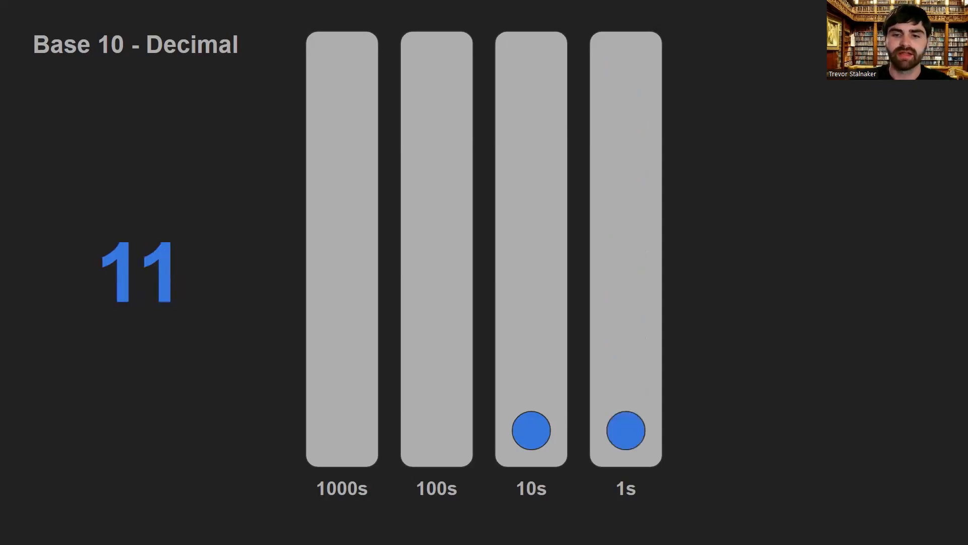
{"action": "left_click", "coordinate": [626, 430]}
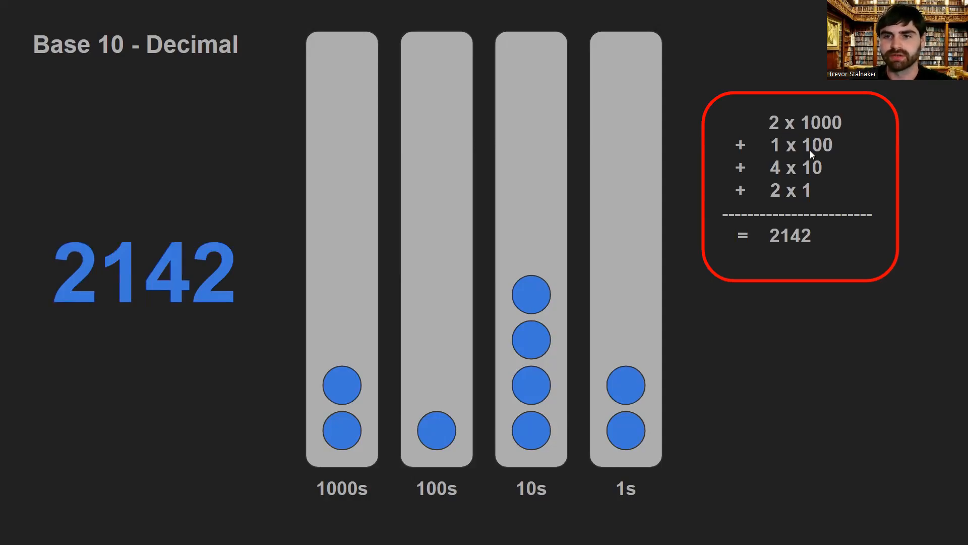
{"action": "mouse_move", "coordinate": [785, 172]}
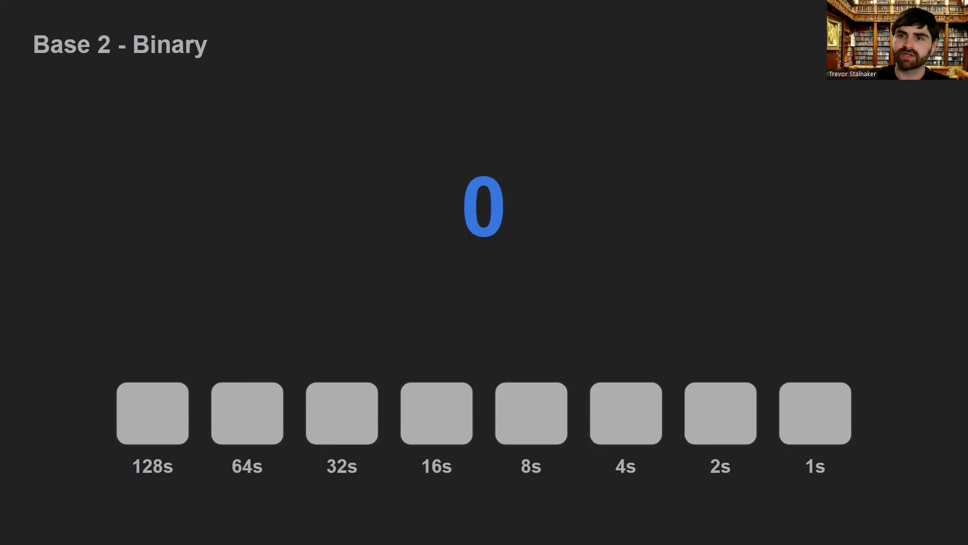
Step the Base 2 counter up from 0 through 6 in the place-value boxes.
{"action": "left_click", "coordinate": [815, 413]}
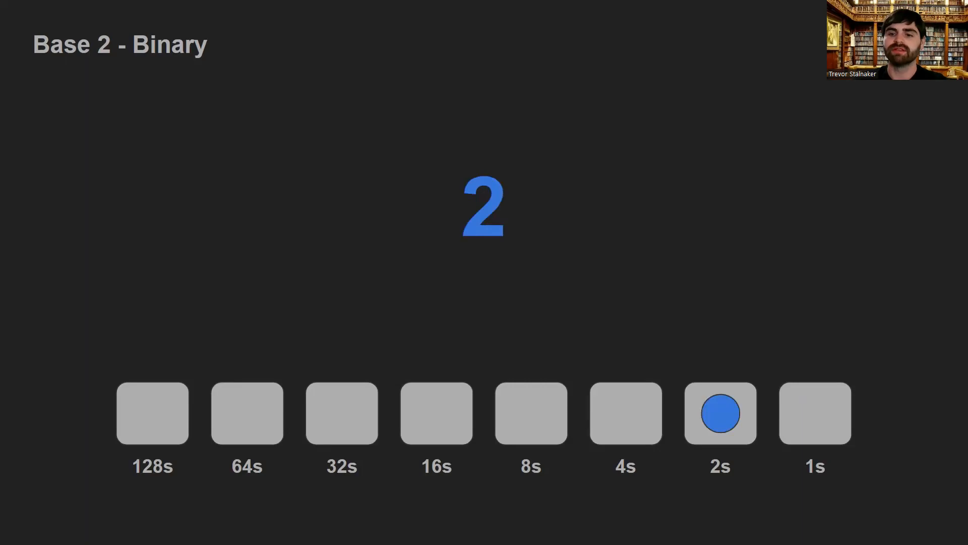
{"action": "left_click", "coordinate": [814, 413]}
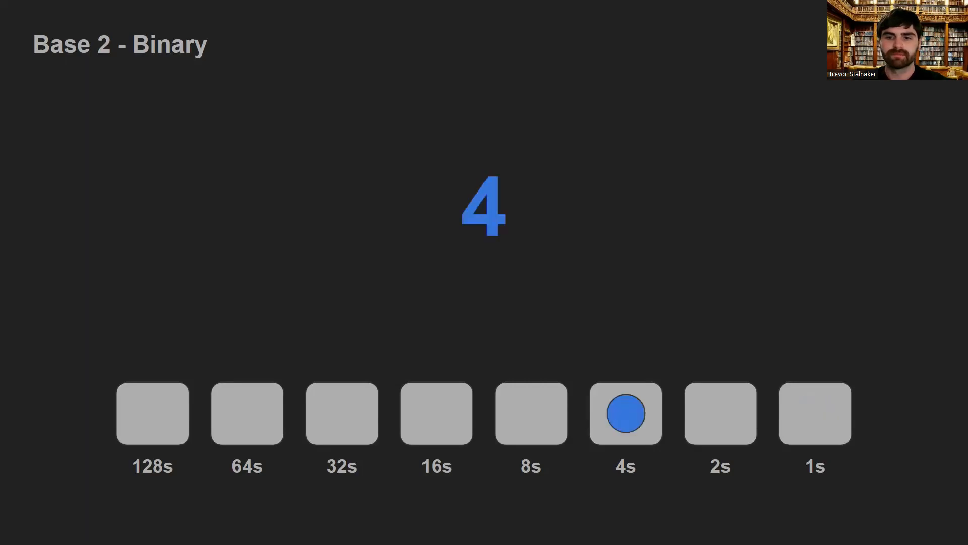
{"action": "left_click", "coordinate": [814, 412]}
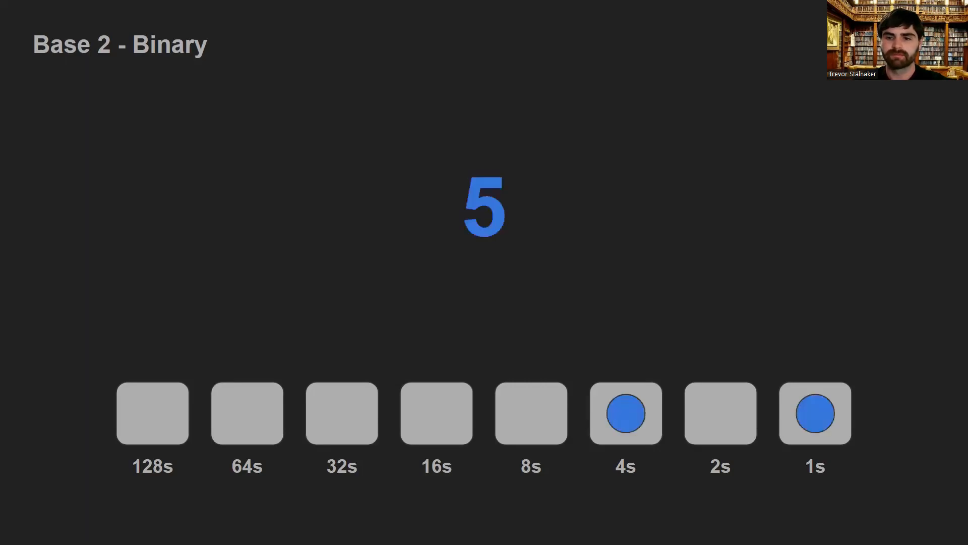
{"action": "left_click", "coordinate": [720, 412]}
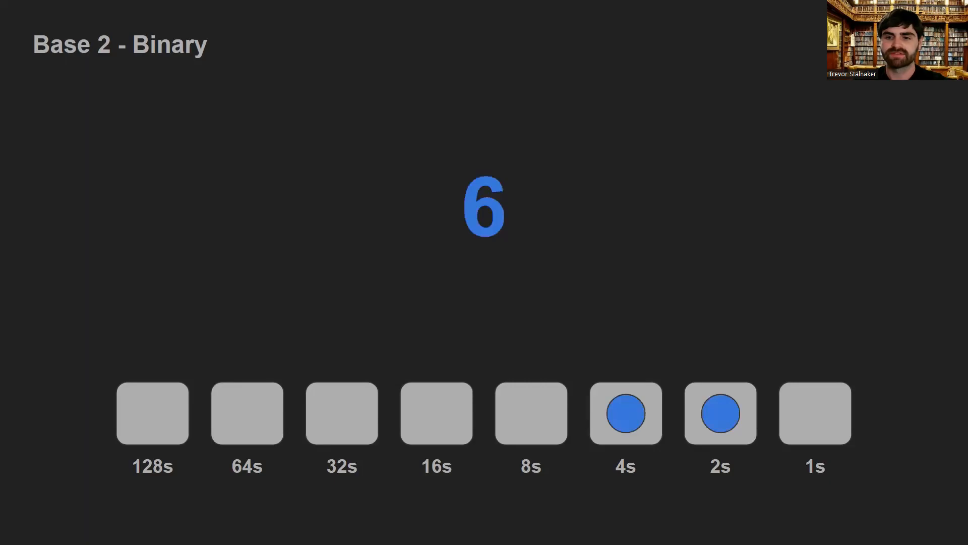
{"action": "left_click", "coordinate": [814, 414]}
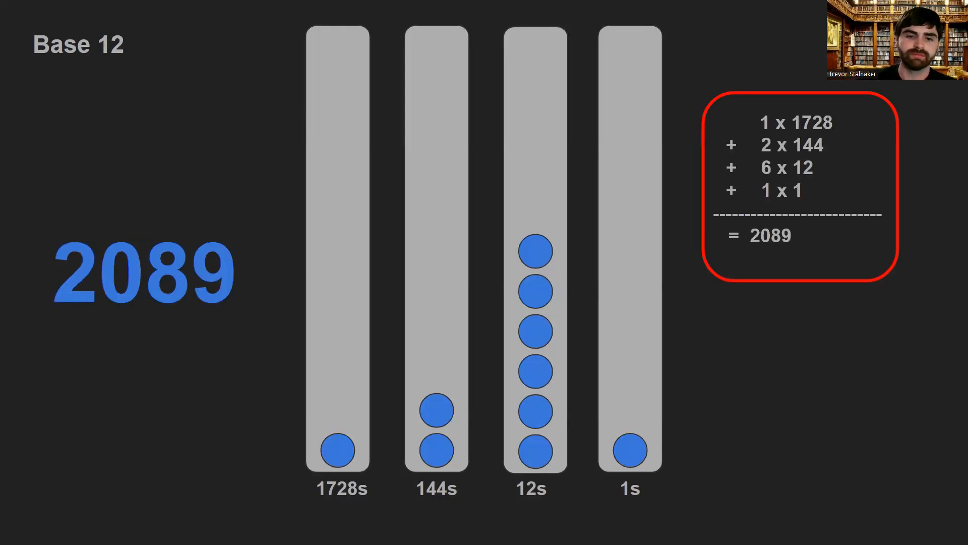
{"action": "mouse_move", "coordinate": [350, 494]}
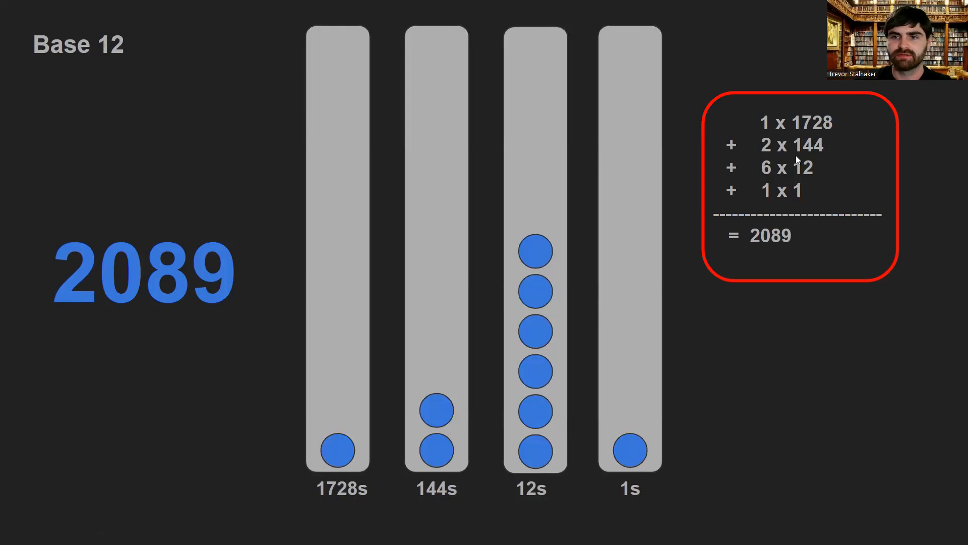
{"action": "mouse_move", "coordinate": [581, 308]}
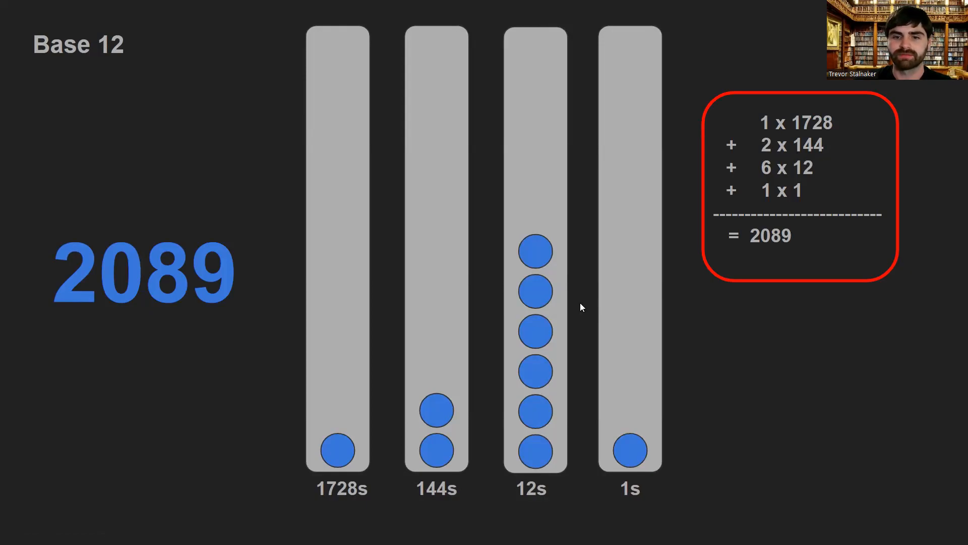
{"action": "mouse_move", "coordinate": [527, 425]}
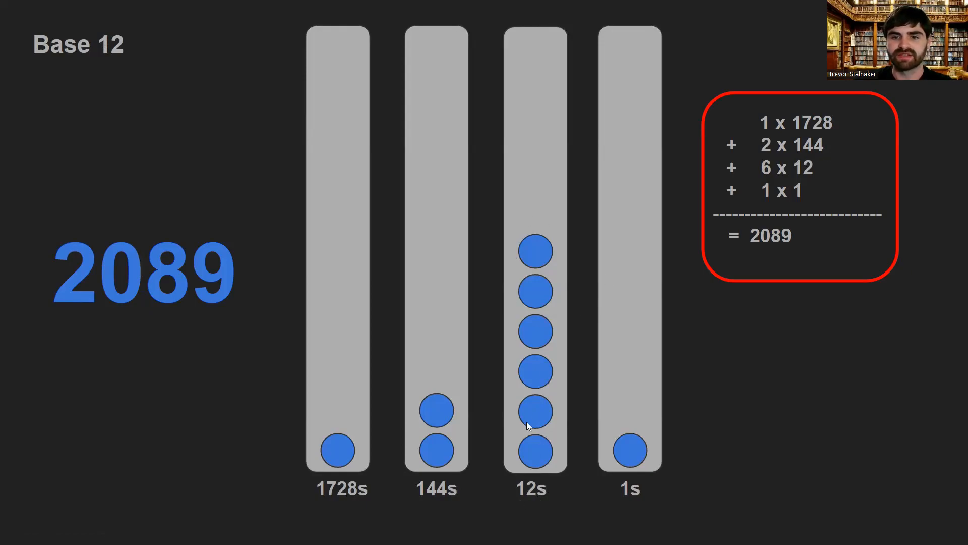
{"action": "mouse_move", "coordinate": [527, 500]}
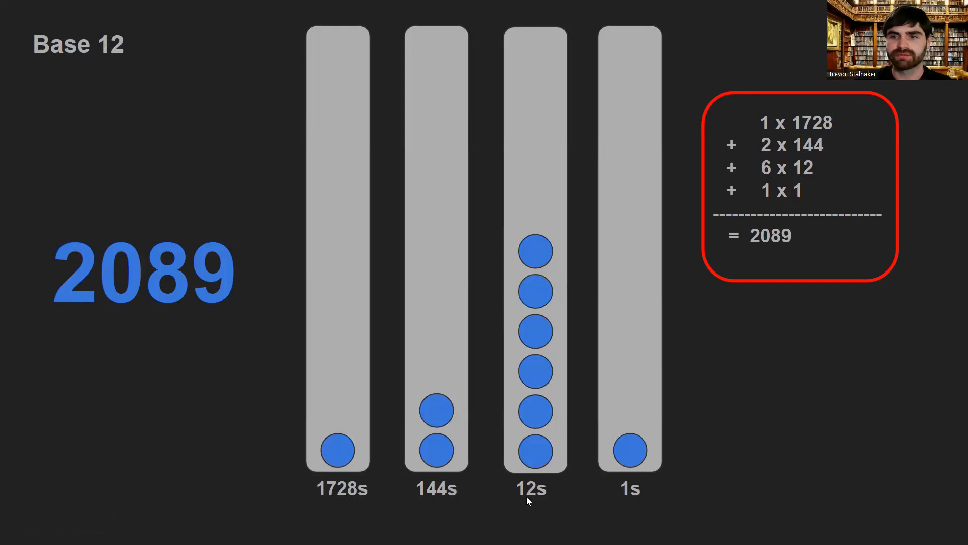
{"action": "mouse_move", "coordinate": [639, 460]}
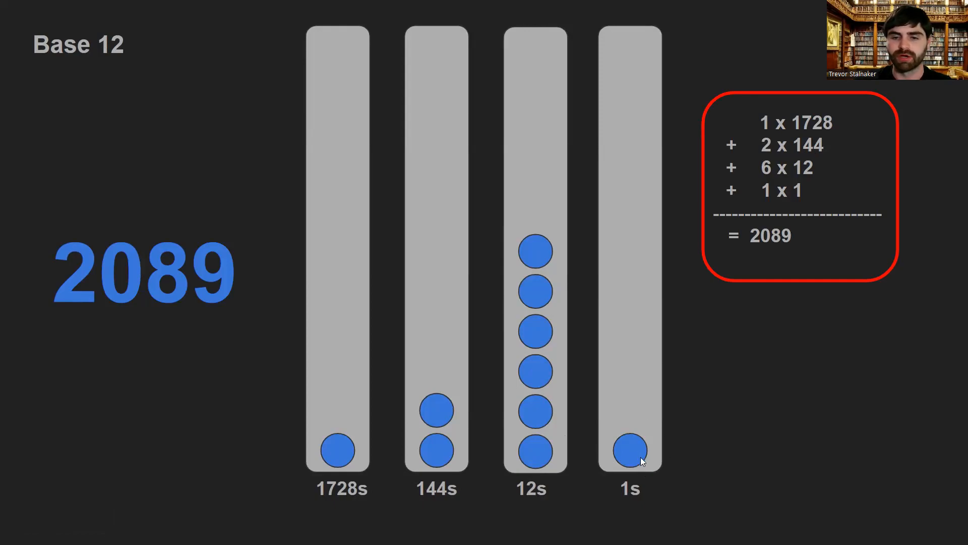
{"action": "mouse_move", "coordinate": [517, 503]}
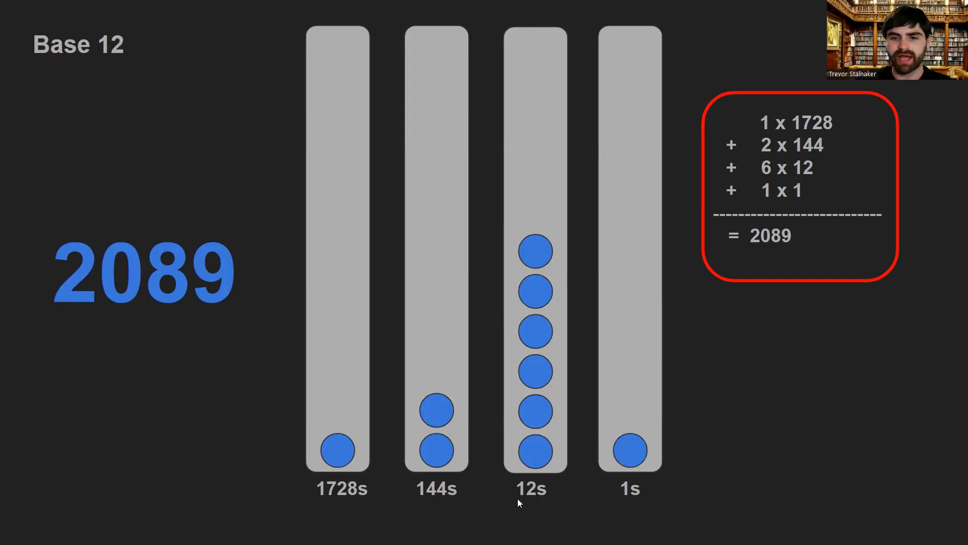
{"action": "mouse_move", "coordinate": [407, 486]}
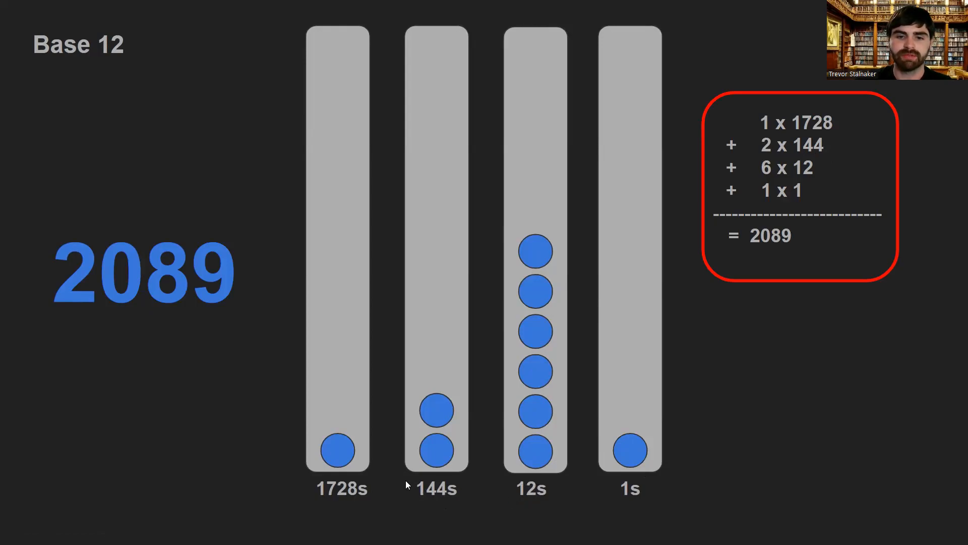
{"action": "mouse_move", "coordinate": [628, 489]}
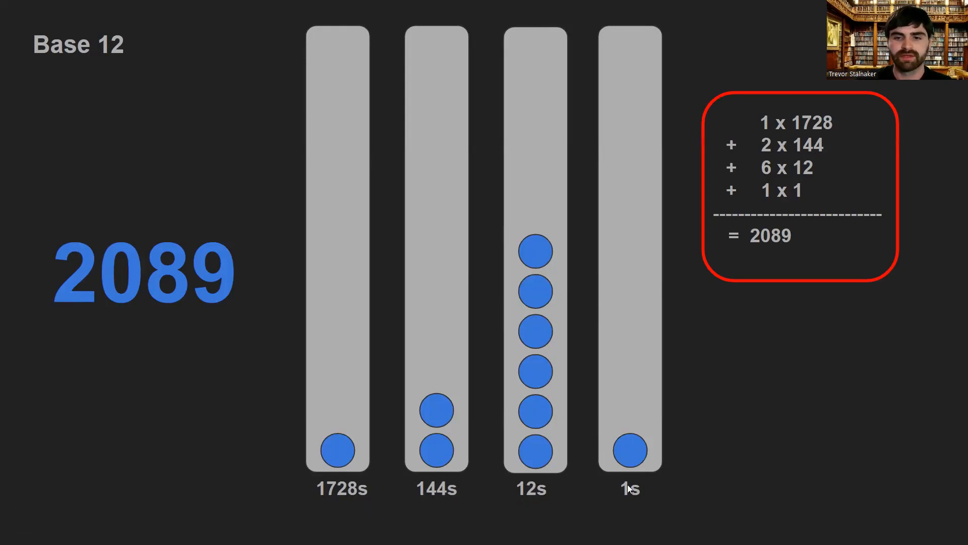
{"action": "mouse_move", "coordinate": [643, 499]}
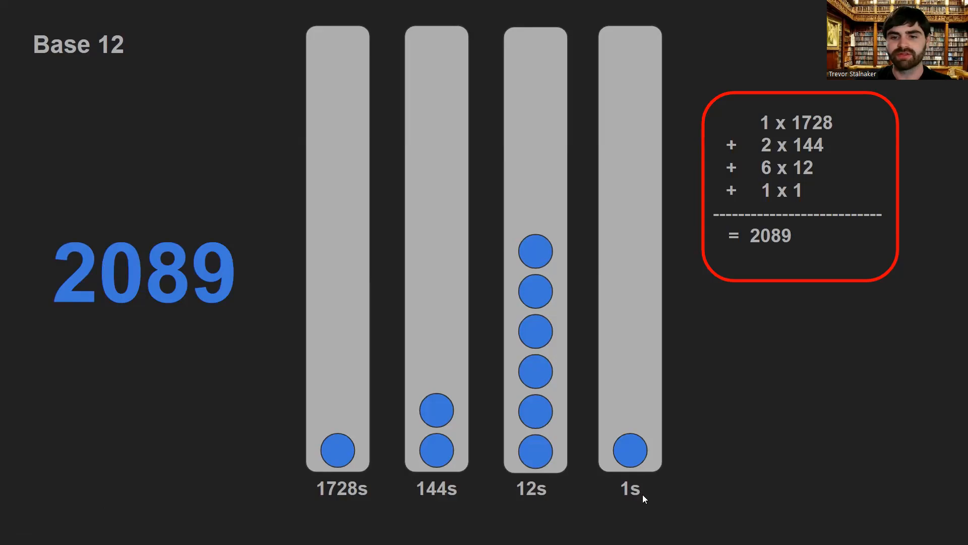
{"action": "mouse_move", "coordinate": [523, 490]}
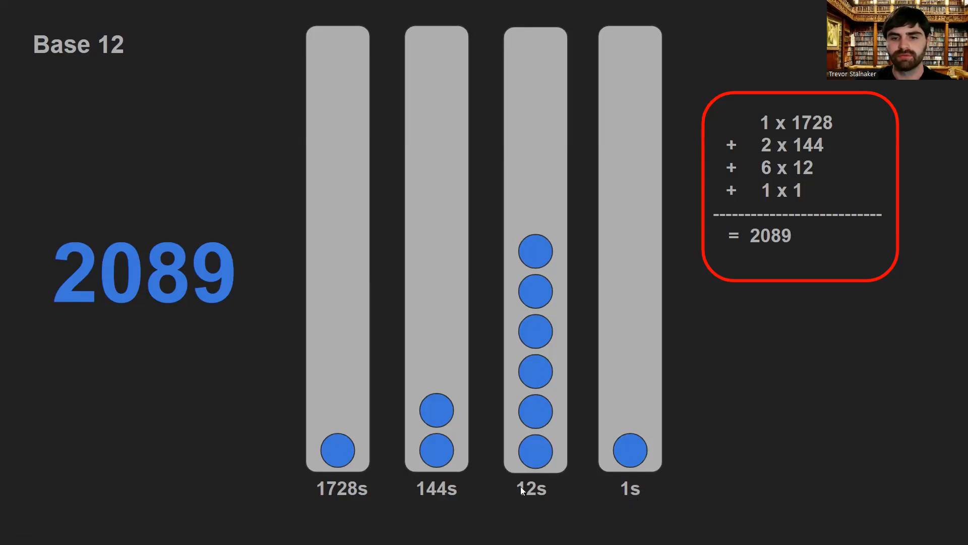
{"action": "mouse_move", "coordinate": [433, 515]}
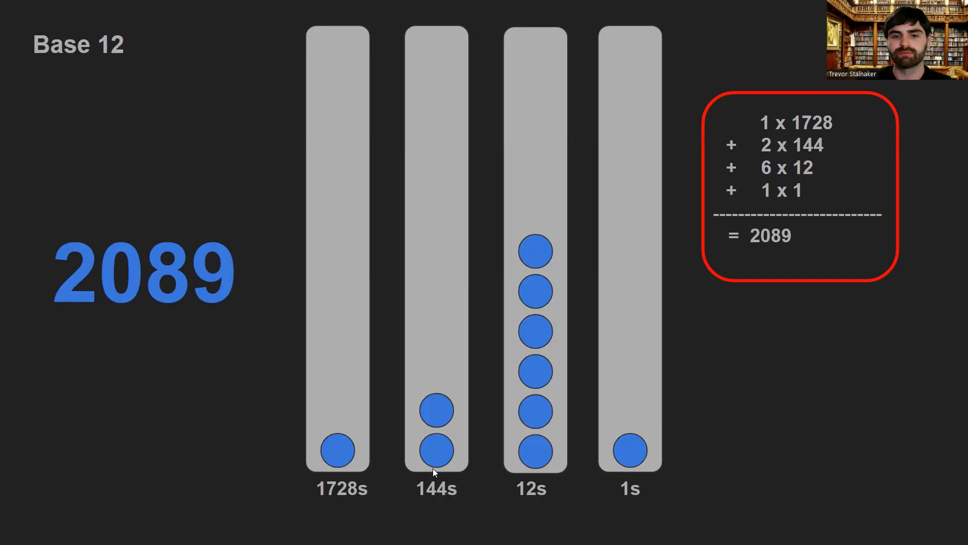
{"action": "mouse_move", "coordinate": [376, 487]}
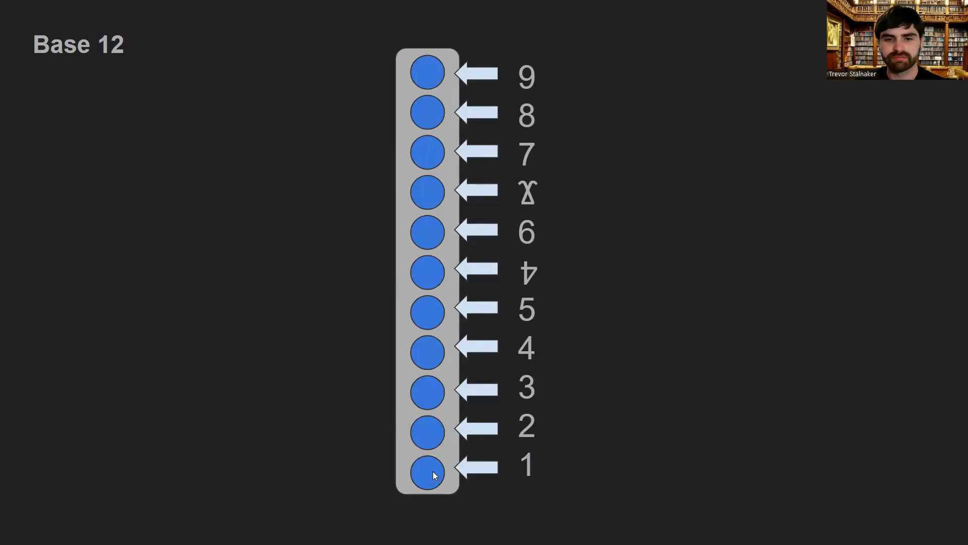
{"action": "mouse_move", "coordinate": [533, 423]}
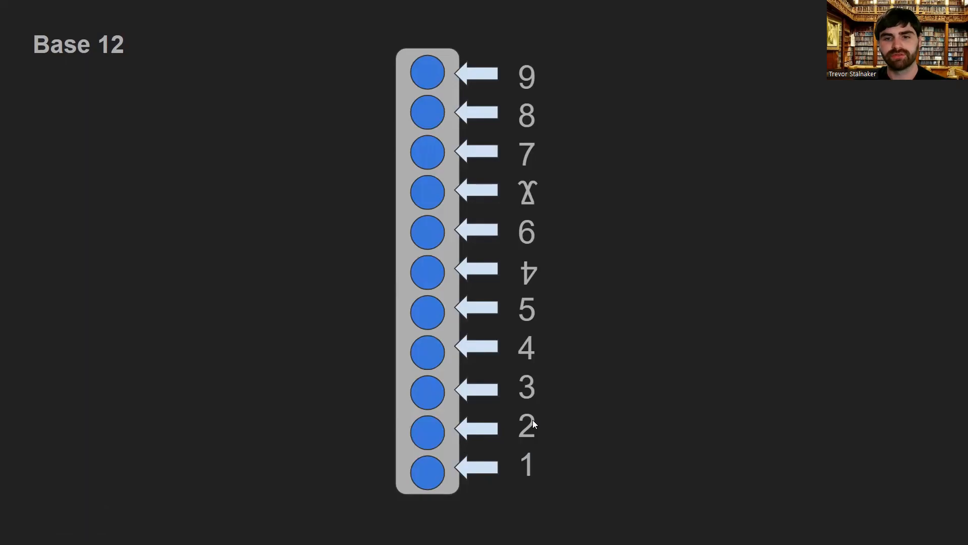
{"action": "mouse_move", "coordinate": [523, 311]}
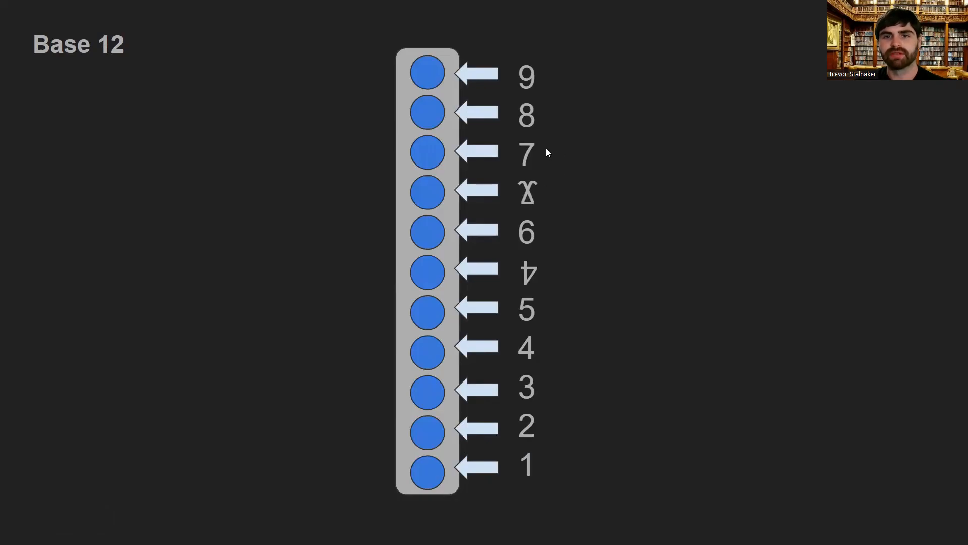
{"action": "mouse_move", "coordinate": [524, 87]}
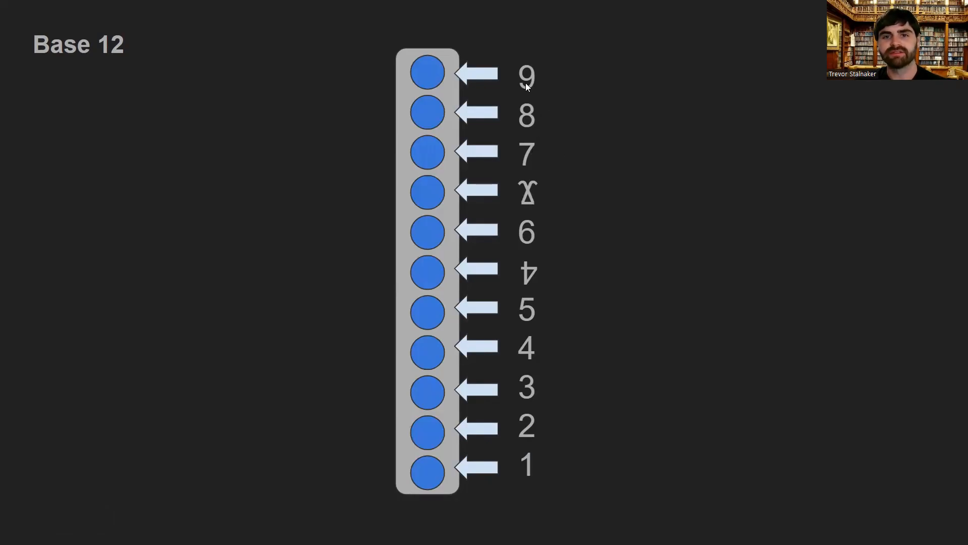
{"action": "mouse_move", "coordinate": [682, 335]}
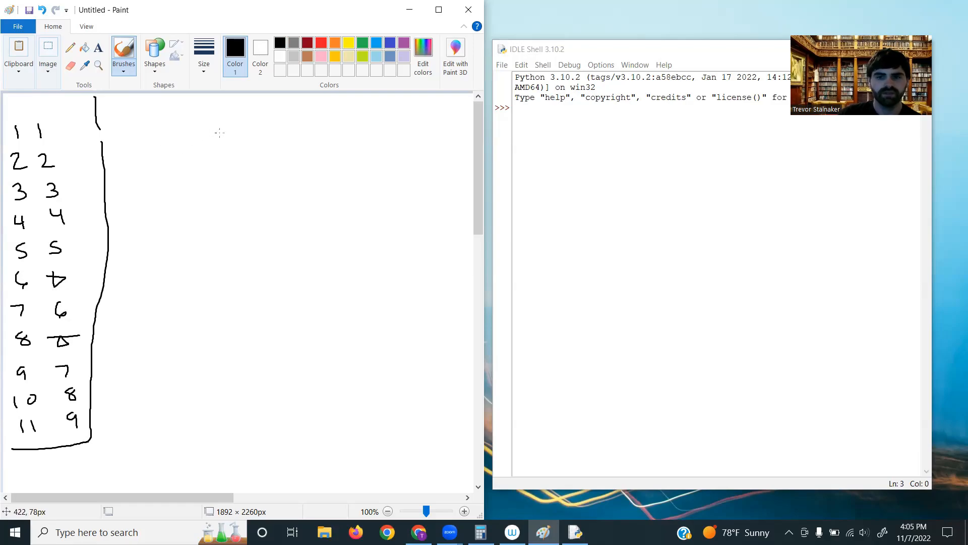
{"action": "mouse_move", "coordinate": [221, 145]}
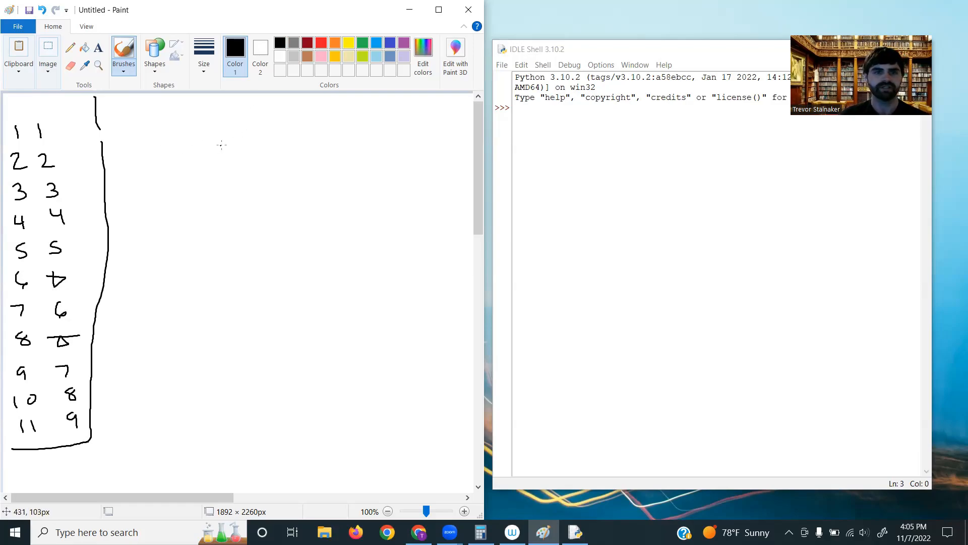
{"action": "mouse_move", "coordinate": [240, 147]}
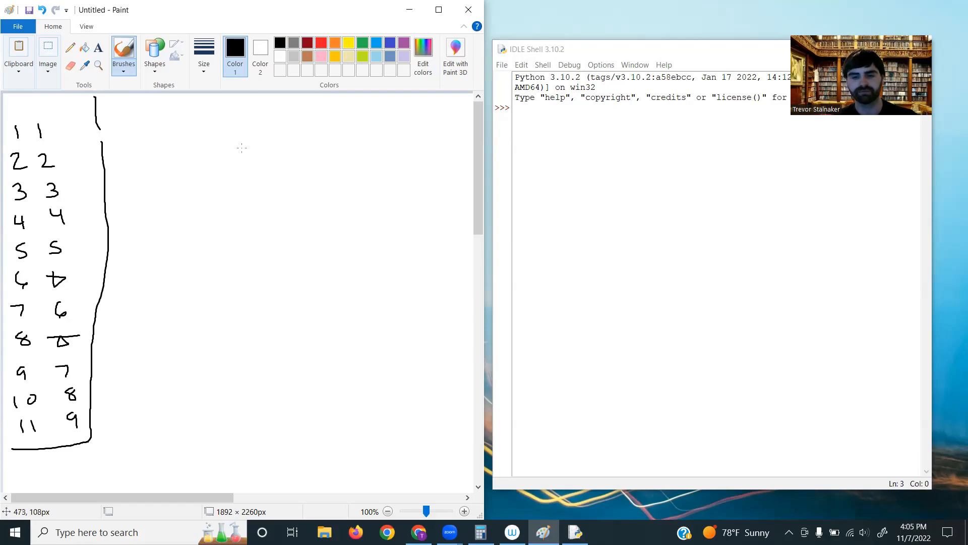
{"action": "mouse_move", "coordinate": [257, 163]}
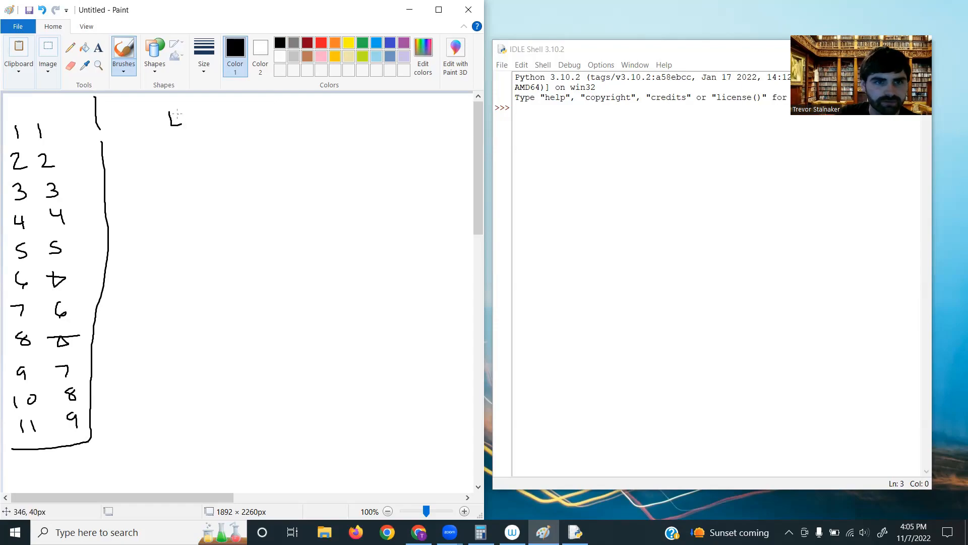
Handwrite the question 404₁₀ = ? beside the digit table.
{"action": "left_click_drag", "start_coordinate": [166, 131], "coordinate": [232, 123]}
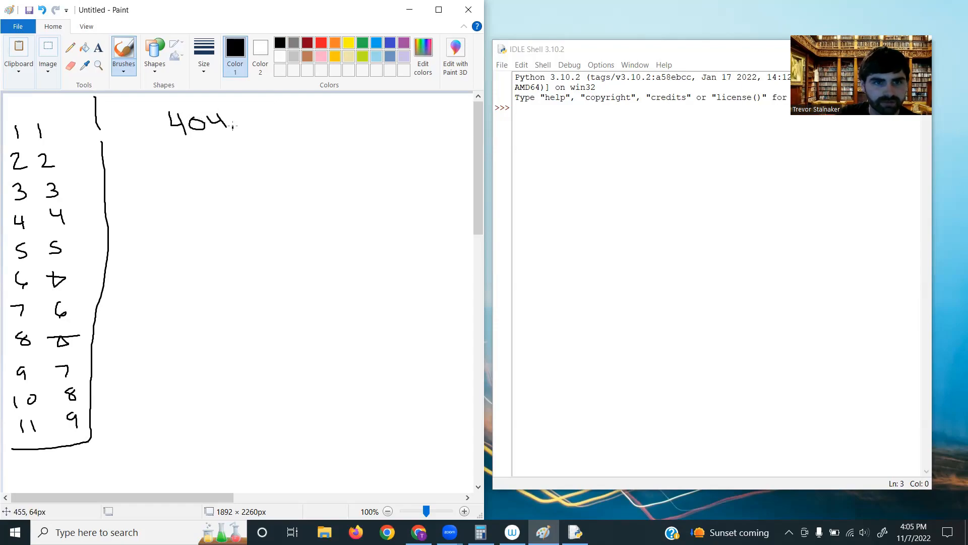
{"action": "left_click_drag", "start_coordinate": [232, 127], "coordinate": [271, 120]}
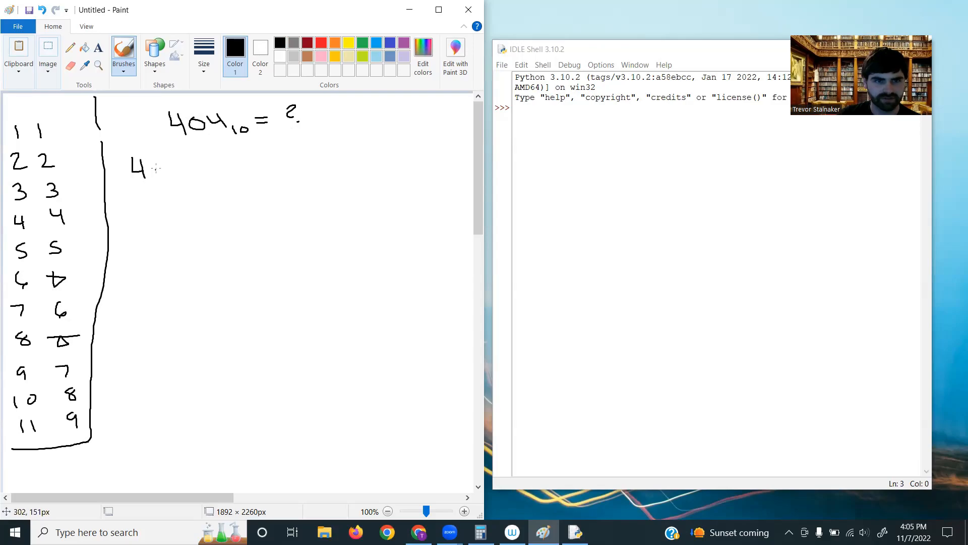
Handwrite the first conversion step 404 // 144 below the question.
{"action": "left_click_drag", "start_coordinate": [151, 166], "coordinate": [186, 173]}
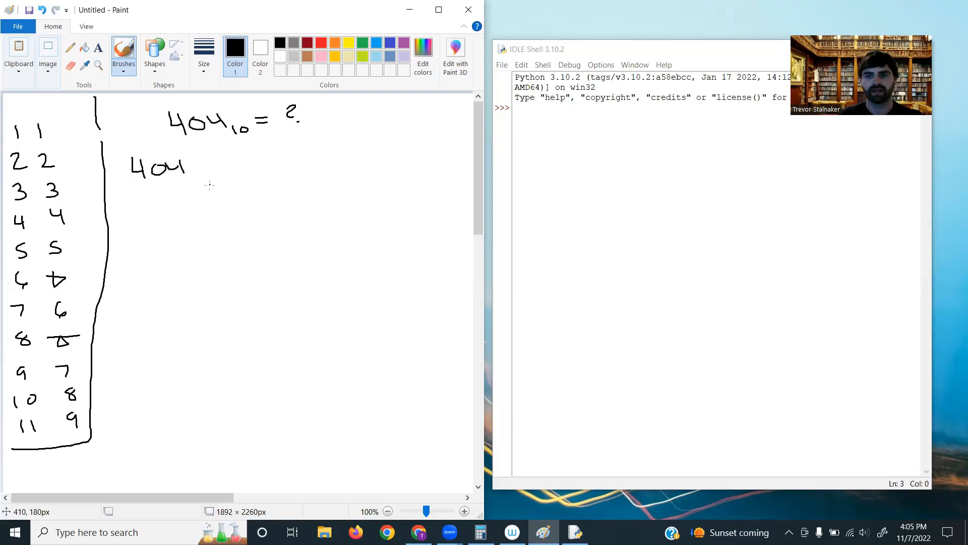
{"action": "mouse_move", "coordinate": [209, 155]}
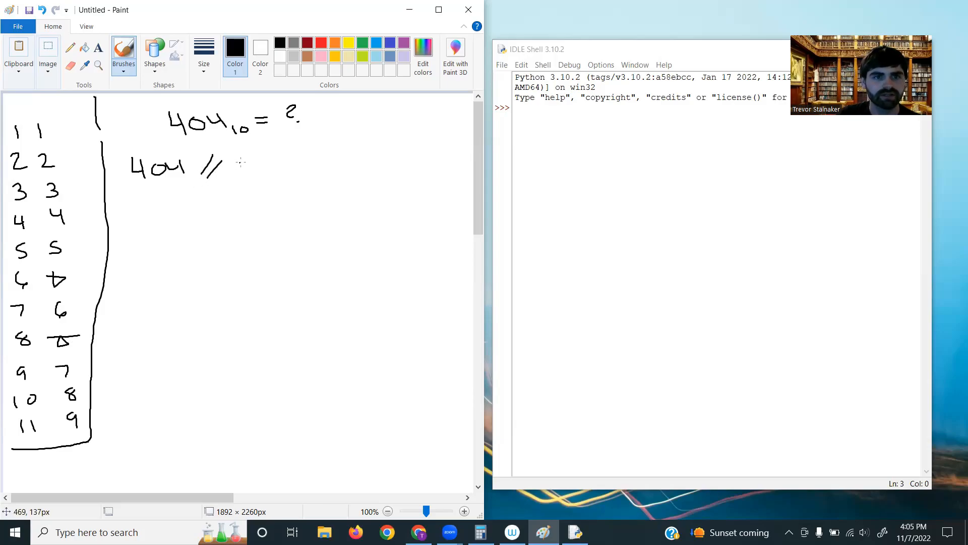
{"action": "left_click_drag", "start_coordinate": [238, 163], "coordinate": [282, 160]}
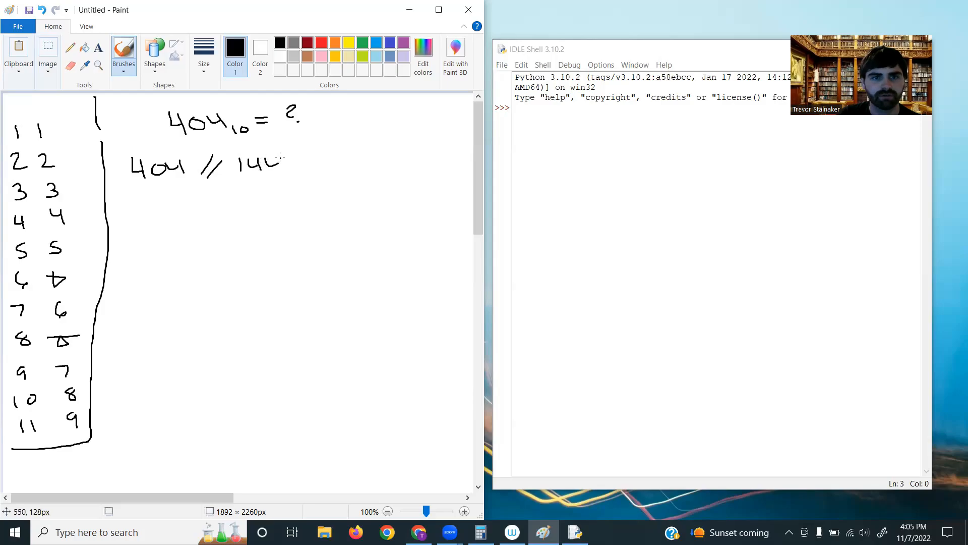
{"action": "left_click_drag", "start_coordinate": [297, 166], "coordinate": [320, 166]}
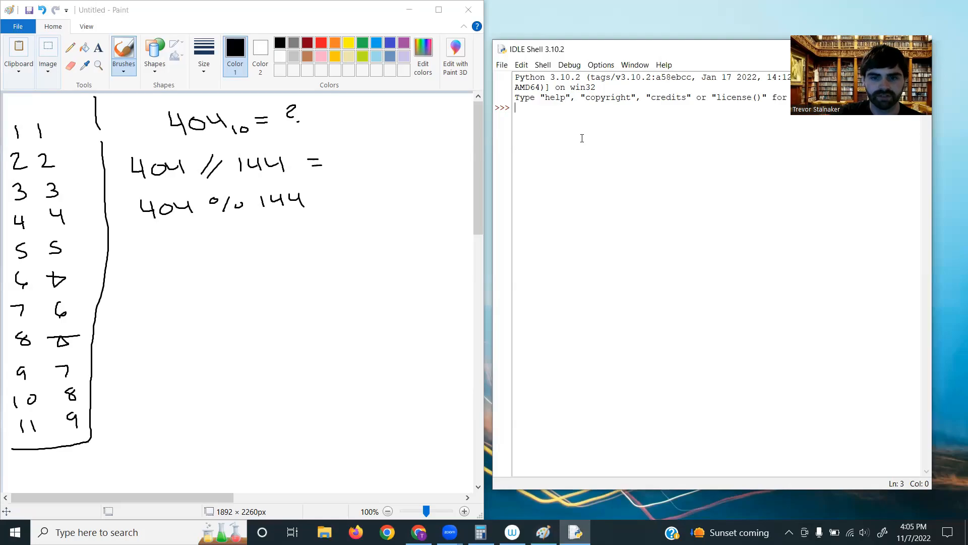
Check 404//144 and 404%144 in IDLE, then write quotient 2 and the 116 // 12 and 116 % 12 lines.
{"action": "type", "text": "404//144"}
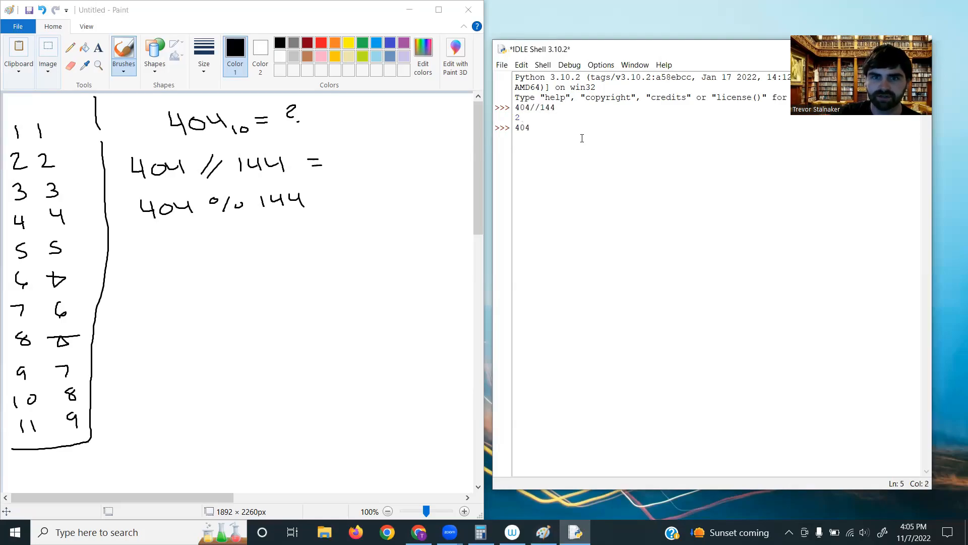
{"action": "type", "text": "%144"}
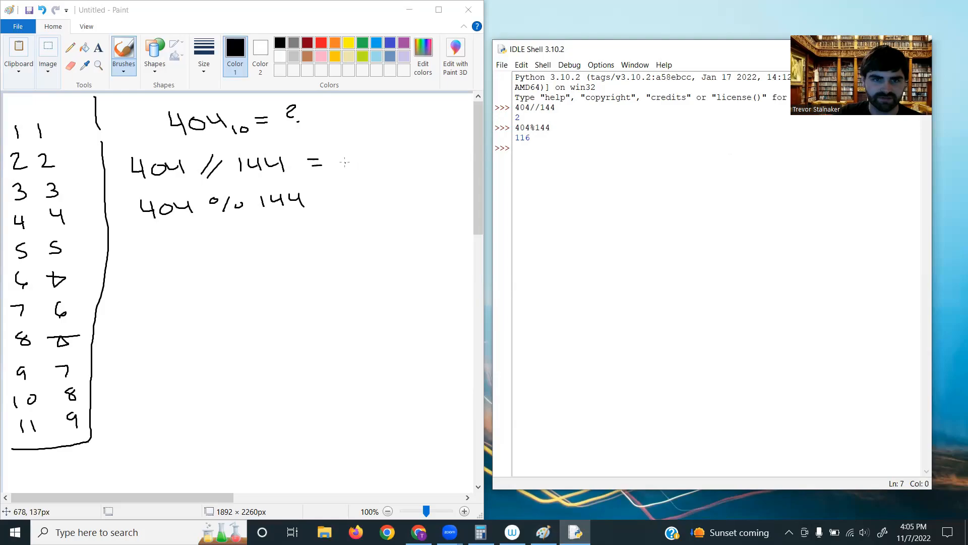
{"action": "left_click_drag", "start_coordinate": [334, 175], "coordinate": [355, 154]}
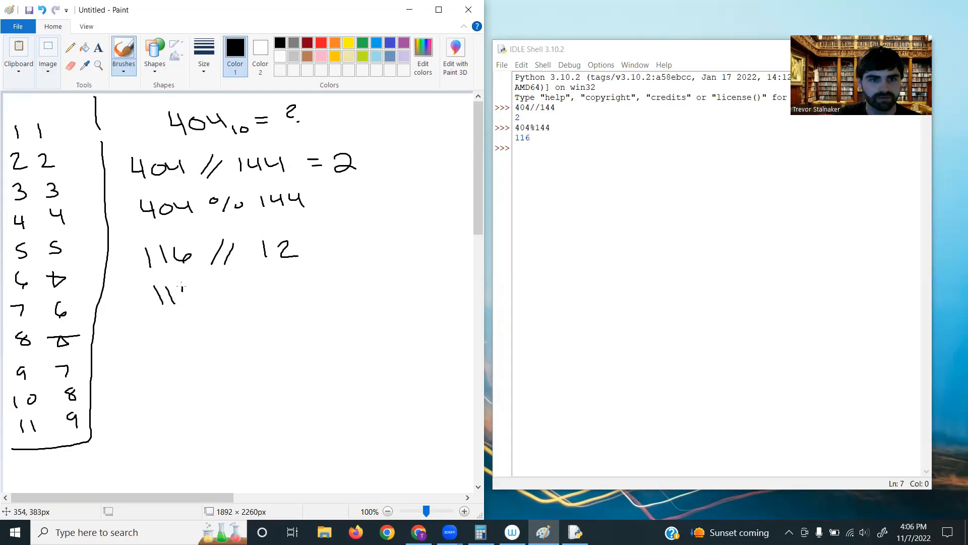
{"action": "left_click_drag", "start_coordinate": [180, 294], "coordinate": [222, 290]}
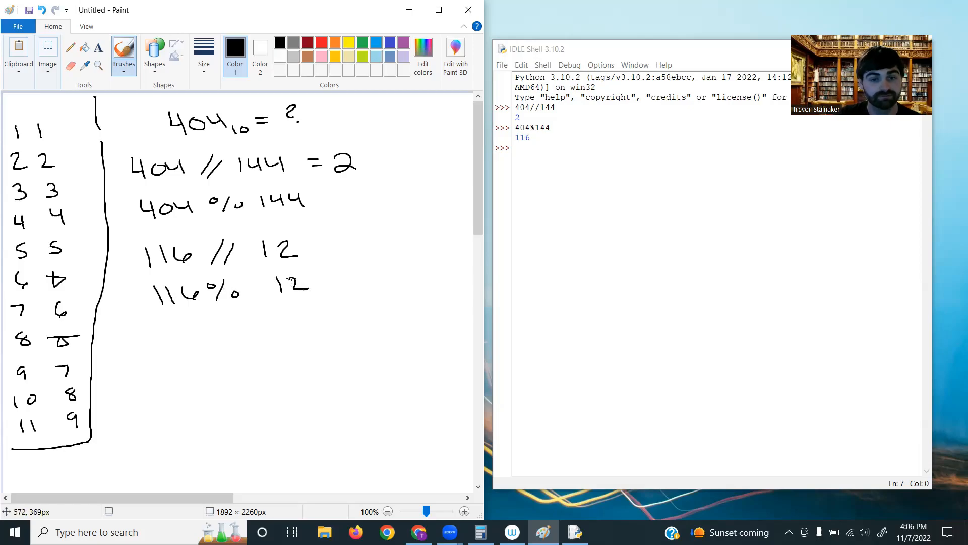
{"action": "left_click_drag", "start_coordinate": [318, 247], "coordinate": [337, 247]}
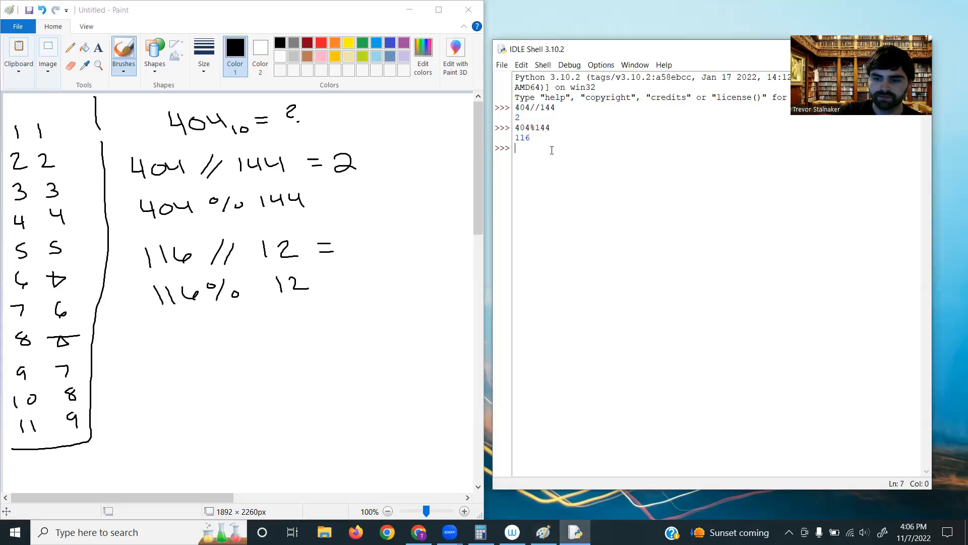
Check 116//12 and 116%12 in IDLE, then write 9 and the line 8 // 1 = 8.
{"action": "type", "text": "116//12"}
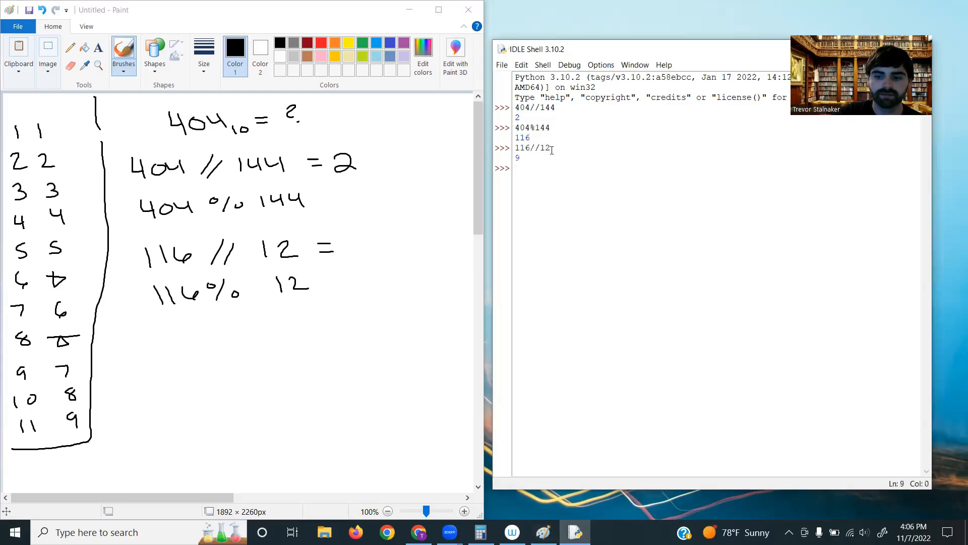
{"action": "type", "text": "116%12"}
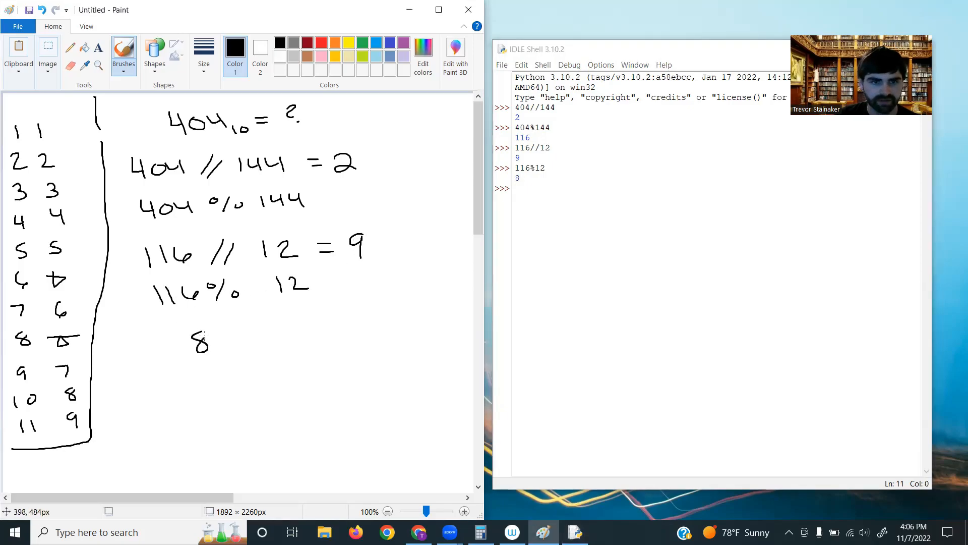
{"action": "left_click_drag", "start_coordinate": [222, 327], "coordinate": [291, 355]}
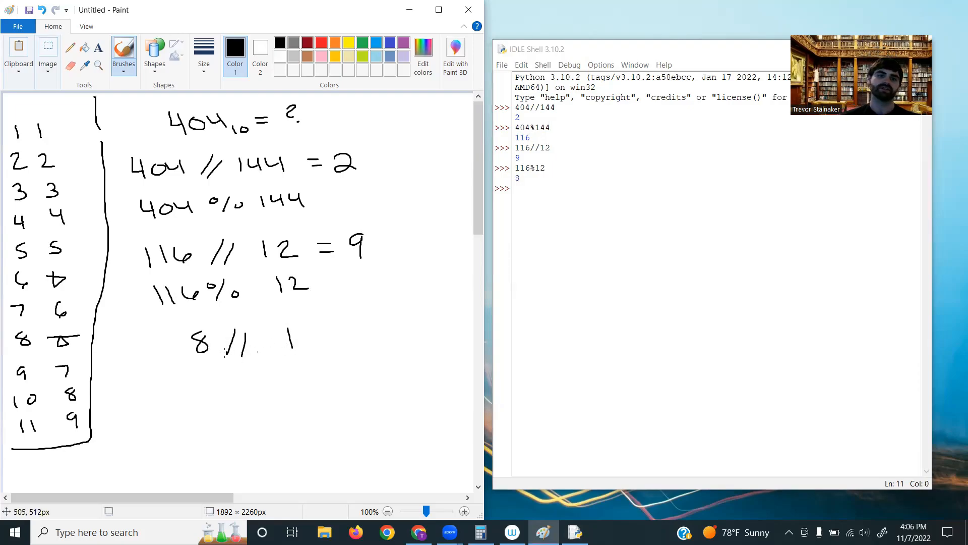
{"action": "mouse_move", "coordinate": [385, 346]}
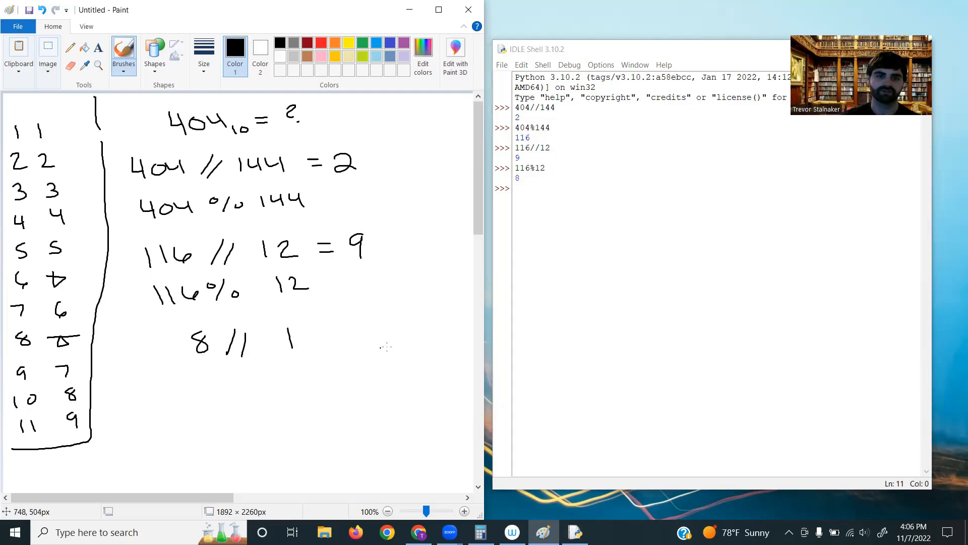
{"action": "left_click_drag", "start_coordinate": [315, 336], "coordinate": [377, 324]}
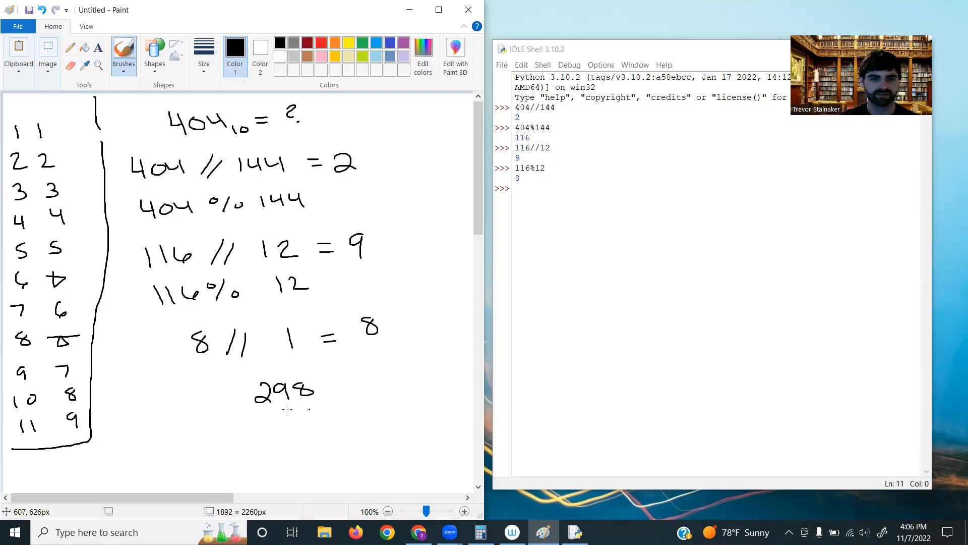
{"action": "mouse_move", "coordinate": [265, 425]}
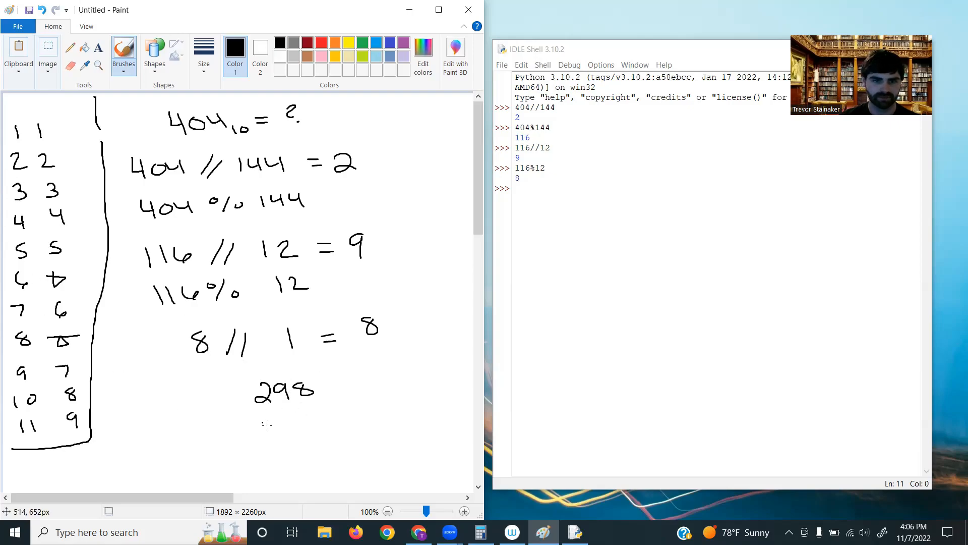
Write the base-12 result 298 with the custom digit and box the answer.
{"action": "left_click_drag", "start_coordinate": [254, 430], "coordinate": [274, 445]}
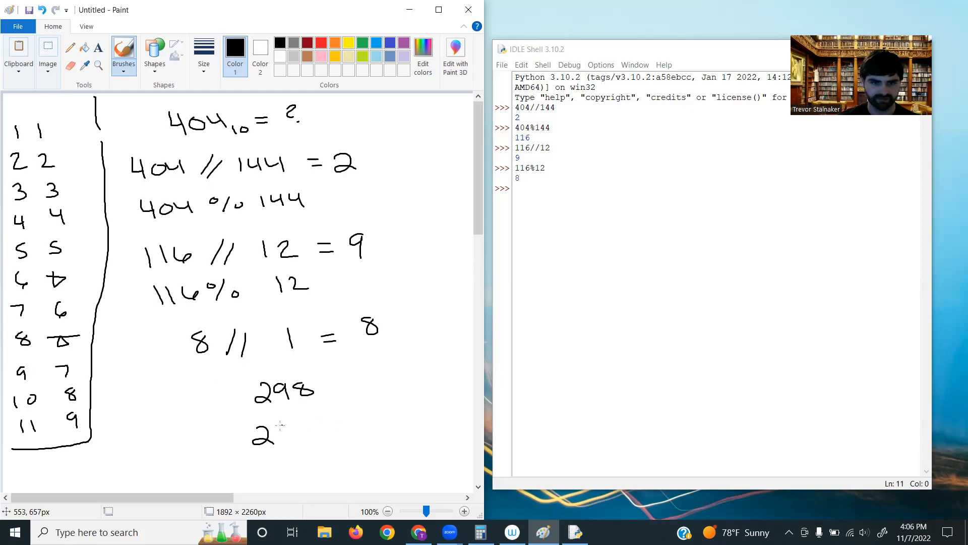
{"action": "left_click_drag", "start_coordinate": [278, 426], "coordinate": [303, 445]}
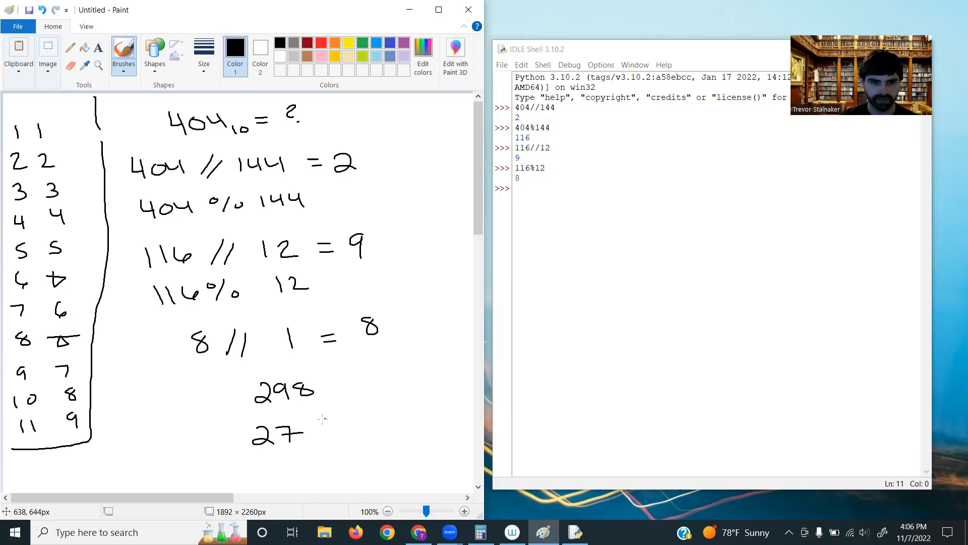
{"action": "left_click_drag", "start_coordinate": [306, 435], "coordinate": [334, 432]}
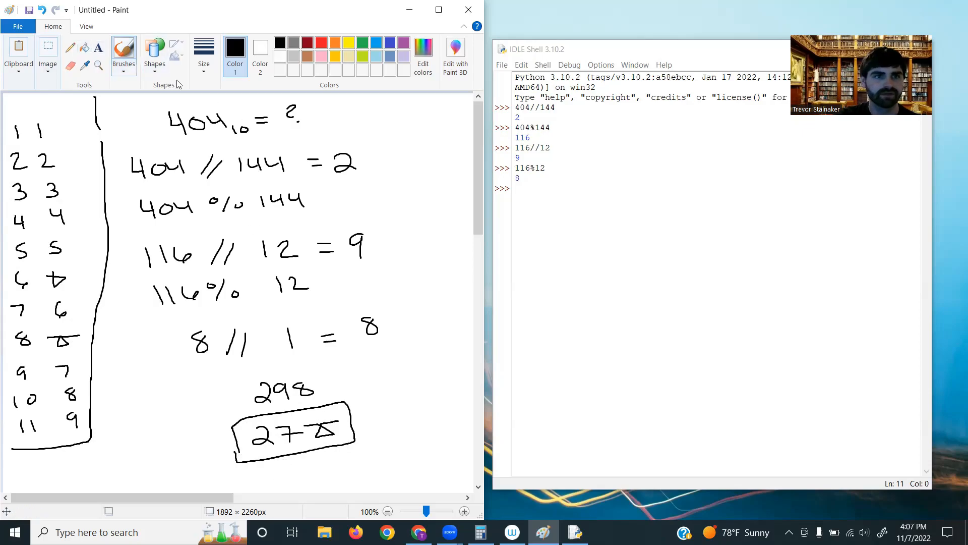
Clear the old working and write 72₁₀ = ? with the line 72 // 12 =.
{"action": "left_click", "coordinate": [48, 55]}
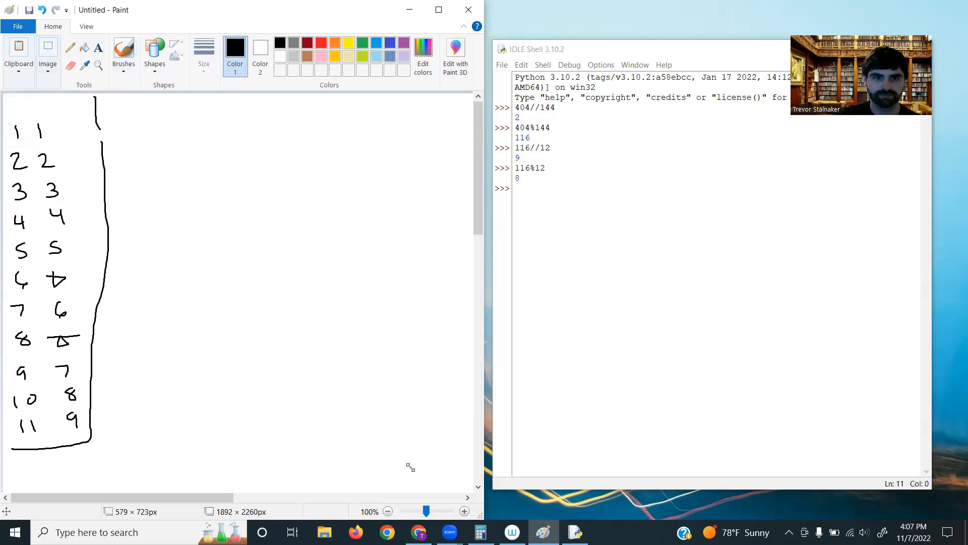
{"action": "mouse_move", "coordinate": [189, 154]}
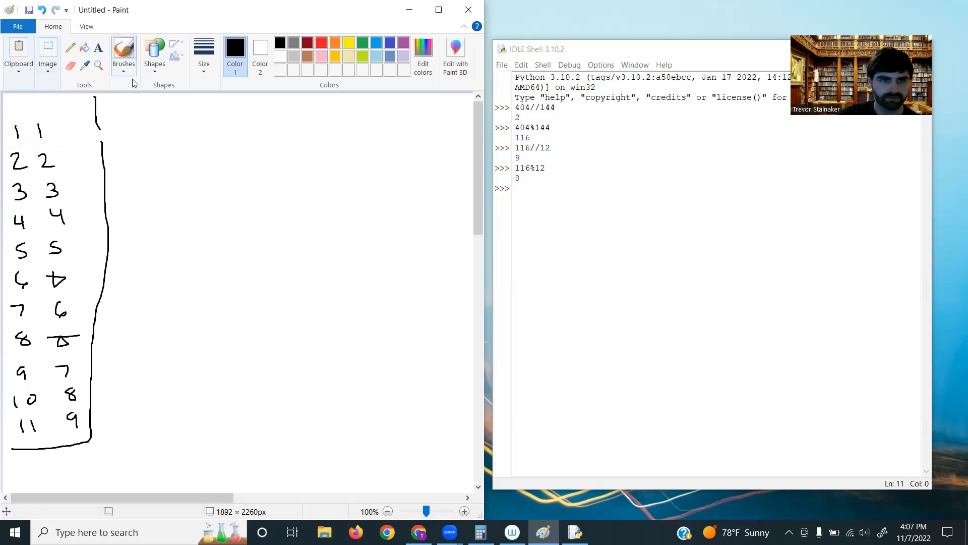
{"action": "left_click_drag", "start_coordinate": [145, 123], "coordinate": [201, 137]}
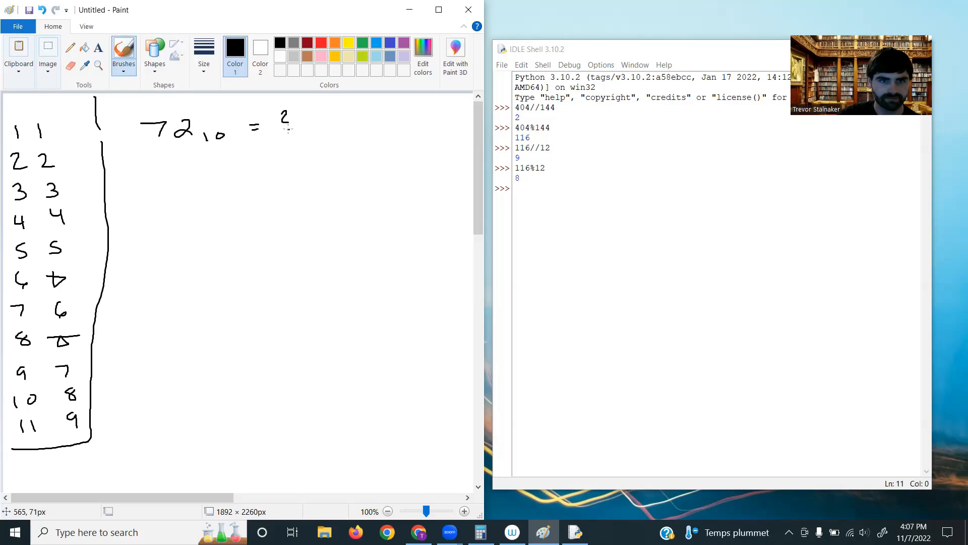
{"action": "left_click_drag", "start_coordinate": [142, 192], "coordinate": [186, 195]}
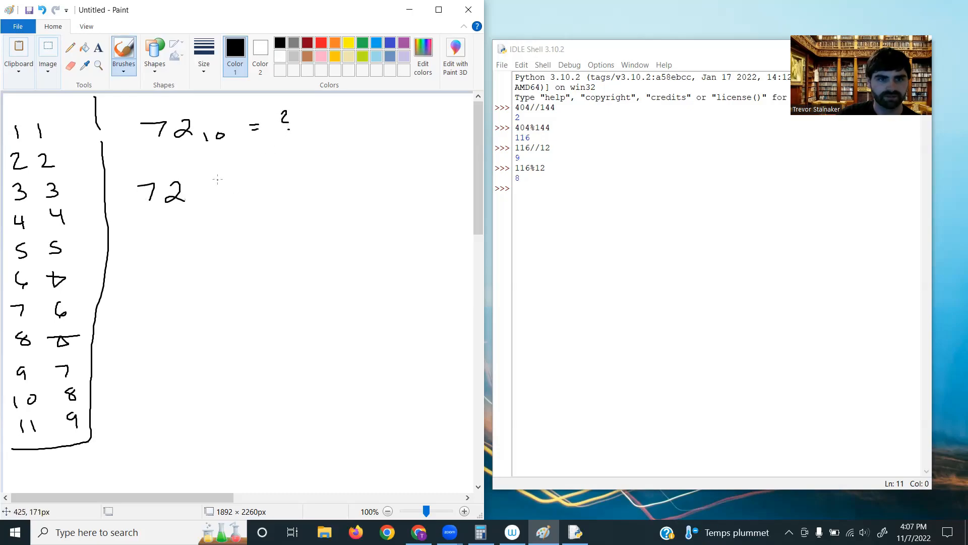
{"action": "left_click_drag", "start_coordinate": [203, 189], "coordinate": [288, 191]}
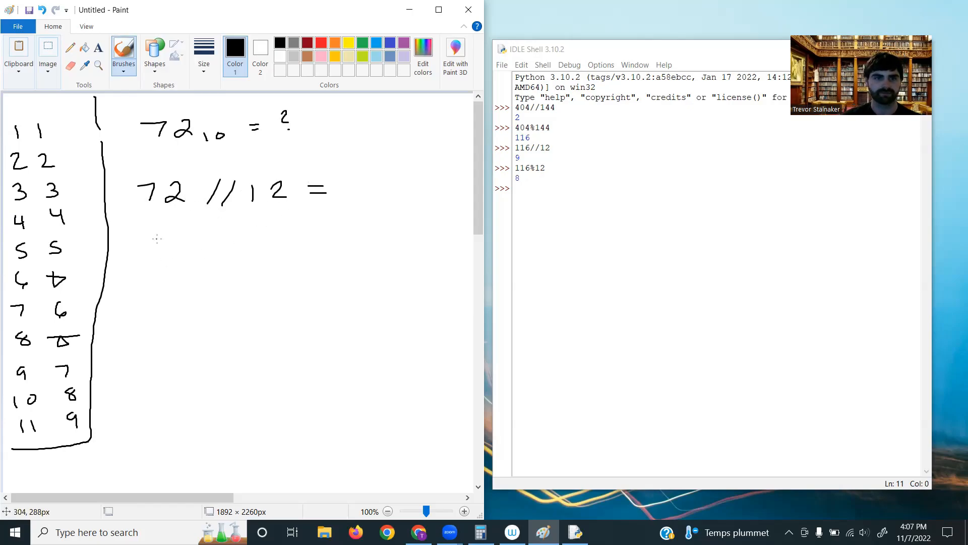
Write 72 % 12 = and the results 6 and 0.
{"action": "left_click_drag", "start_coordinate": [142, 222], "coordinate": [154, 247]}
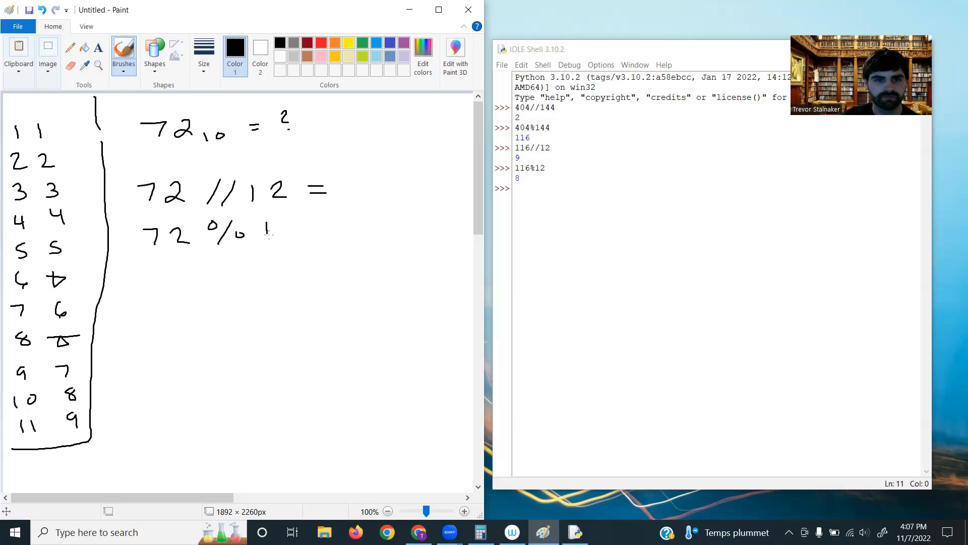
{"action": "left_click_drag", "start_coordinate": [269, 229], "coordinate": [334, 222]}
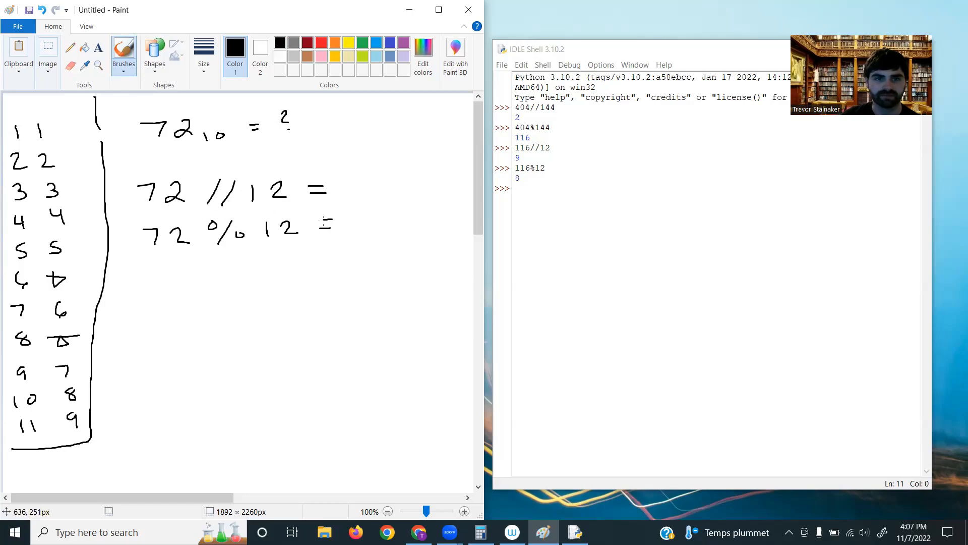
{"action": "left_click_drag", "start_coordinate": [361, 213], "coordinate": [371, 238]}
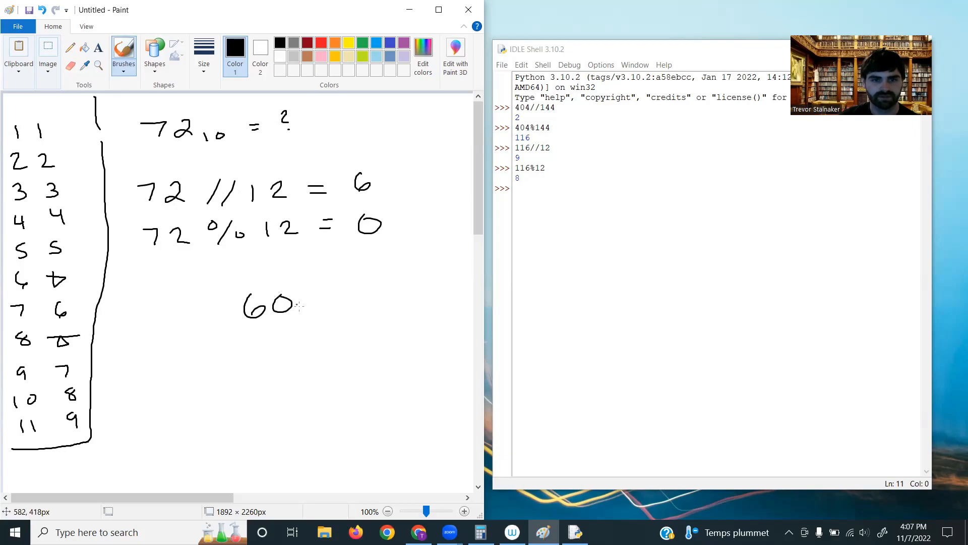
Write the answer 60₁₂, rewrite it in the custom digits and box it.
{"action": "left_click_drag", "start_coordinate": [293, 312], "coordinate": [320, 318]}
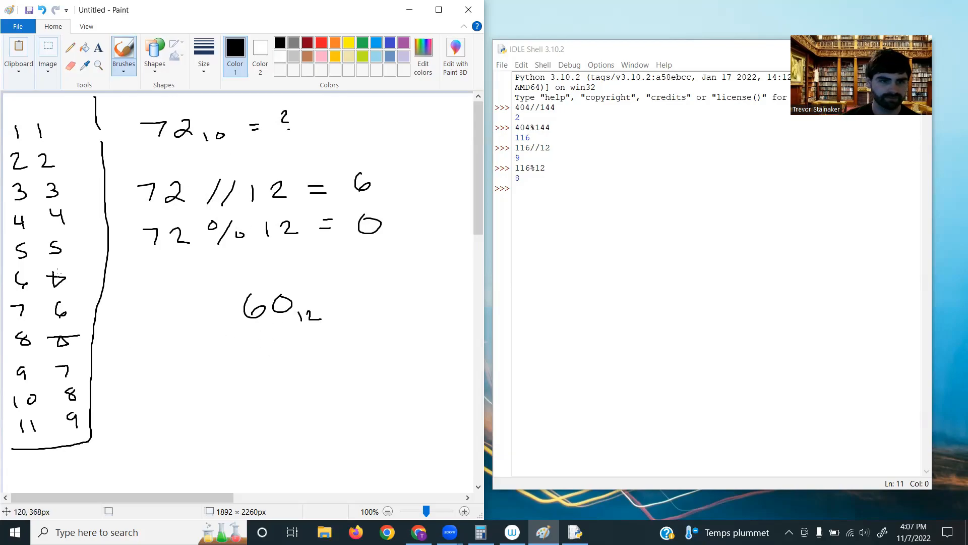
{"action": "mouse_move", "coordinate": [257, 354]}
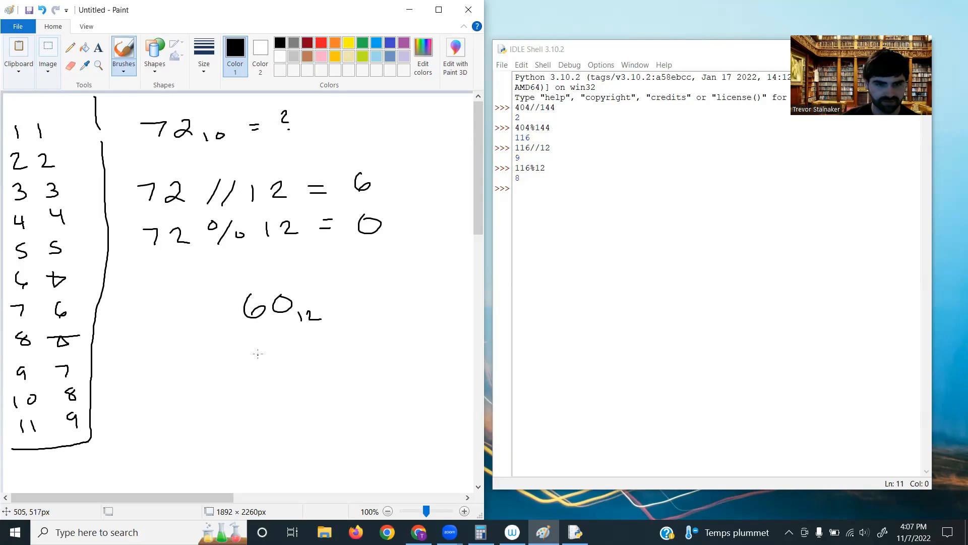
{"action": "left_click_drag", "start_coordinate": [233, 355], "coordinate": [262, 370]}
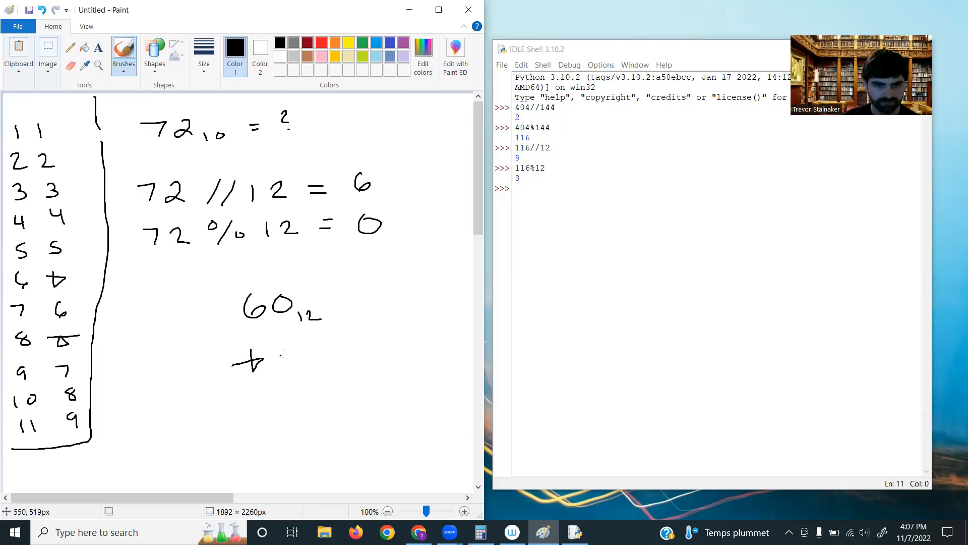
{"action": "left_click_drag", "start_coordinate": [268, 352], "coordinate": [285, 370]}
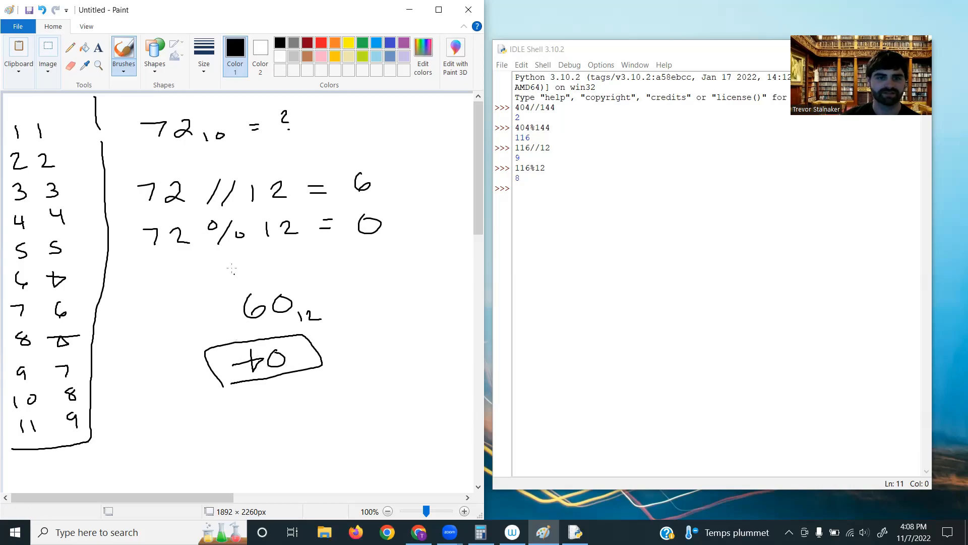
Select the 72 conversion working and delete it from the canvas.
{"action": "left_click", "coordinate": [47, 54]}
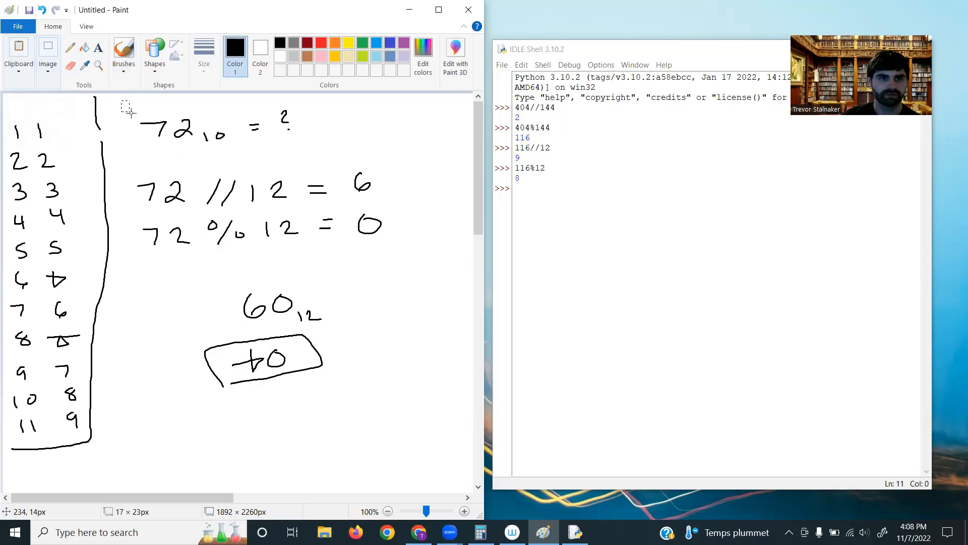
{"action": "left_click_drag", "start_coordinate": [129, 103], "coordinate": [461, 405]}
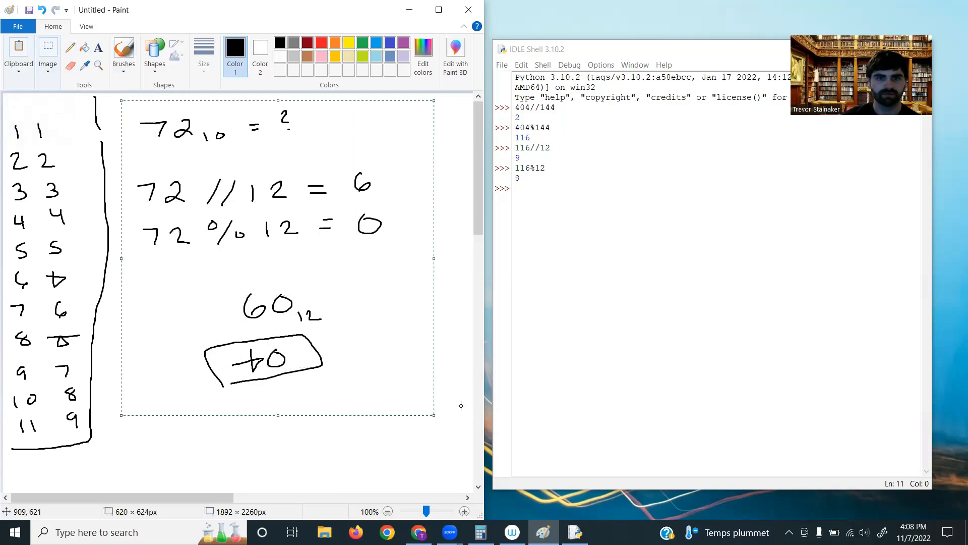
{"action": "key", "text": "Delete"}
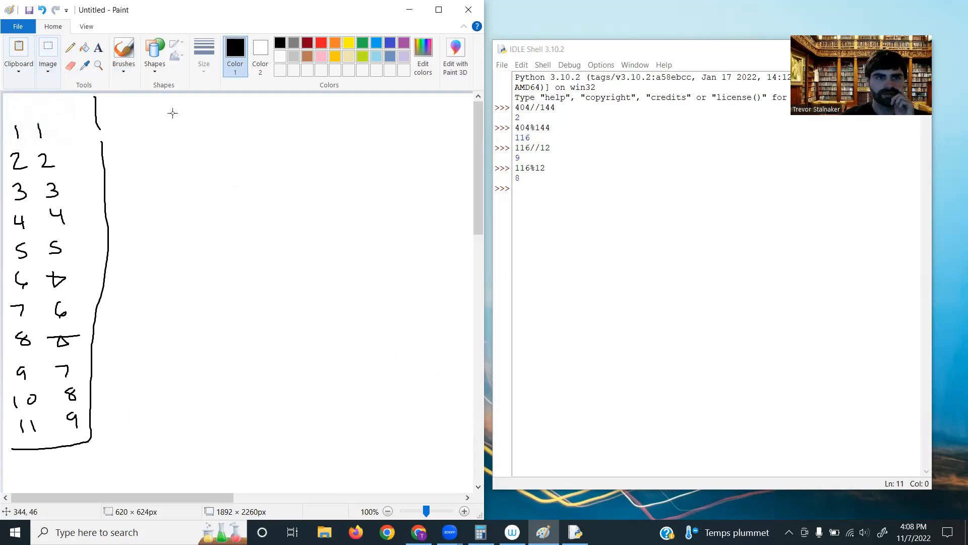
Write 188₁₀ = ? and the first step 188 // 144 = 1.
{"action": "left_click_drag", "start_coordinate": [169, 117], "coordinate": [165, 142]}
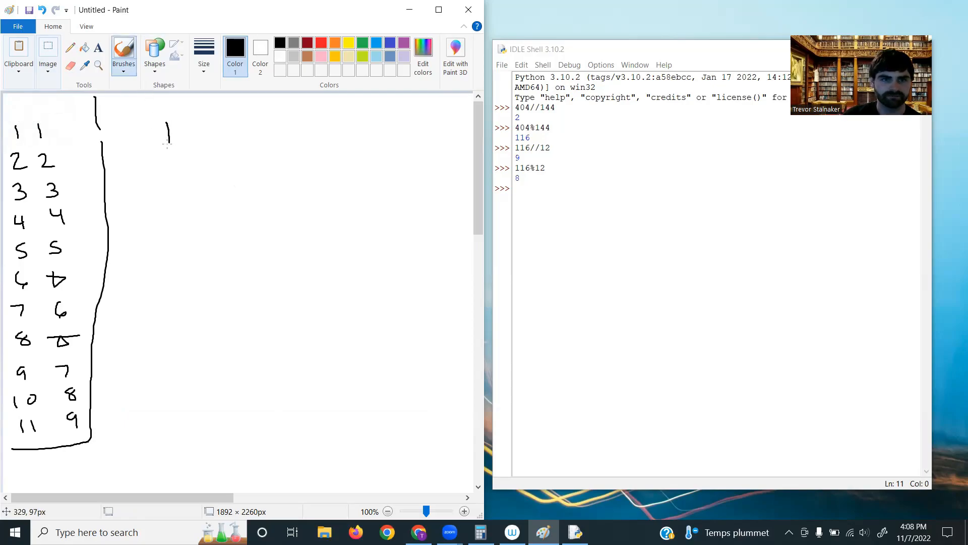
{"action": "left_click_drag", "start_coordinate": [186, 127], "coordinate": [229, 131]}
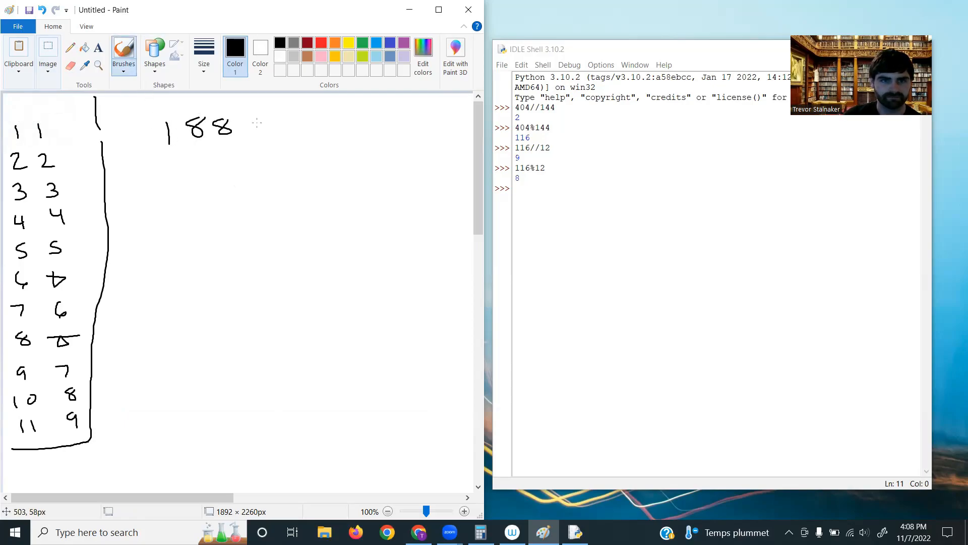
{"action": "left_click_drag", "start_coordinate": [253, 123], "coordinate": [308, 130]}
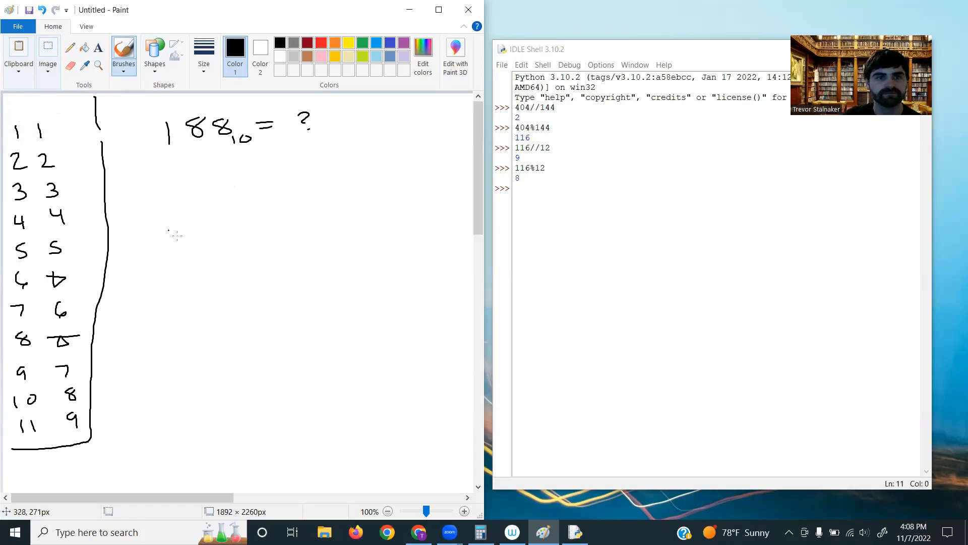
{"action": "left_click_drag", "start_coordinate": [172, 192], "coordinate": [210, 192]}
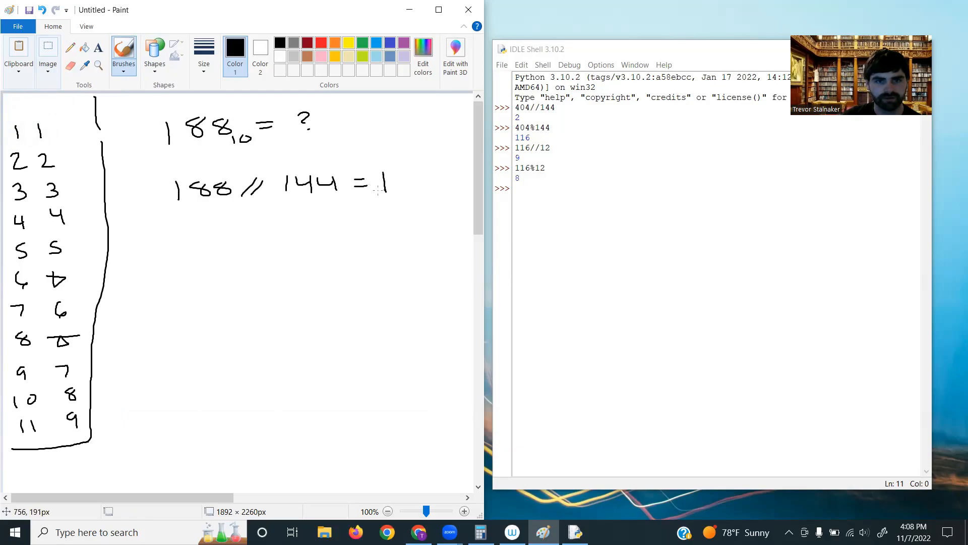
Write 188 % 144 and the 44 // 12 and 44 % 12 steps beneath.
{"action": "left_click_drag", "start_coordinate": [185, 210], "coordinate": [222, 222]}
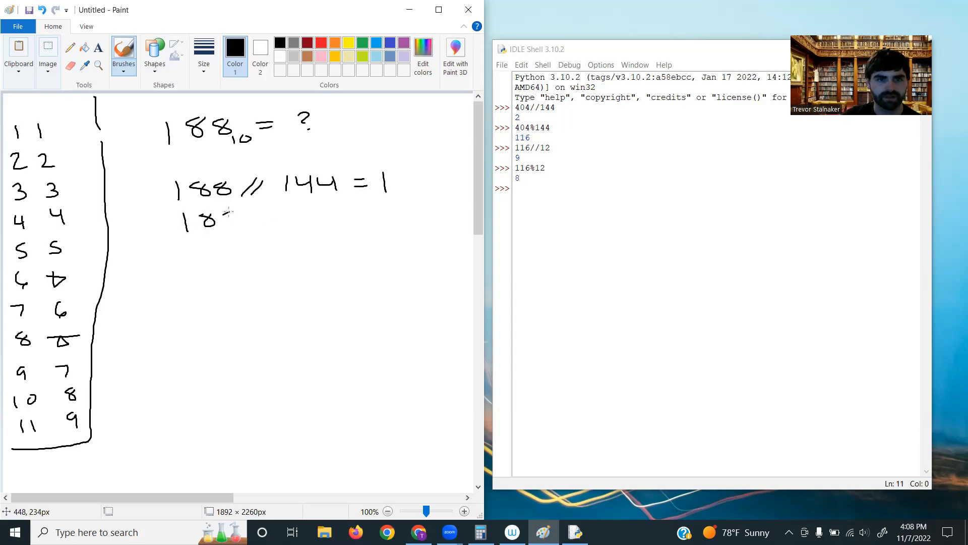
{"action": "left_click_drag", "start_coordinate": [219, 219], "coordinate": [293, 210]}
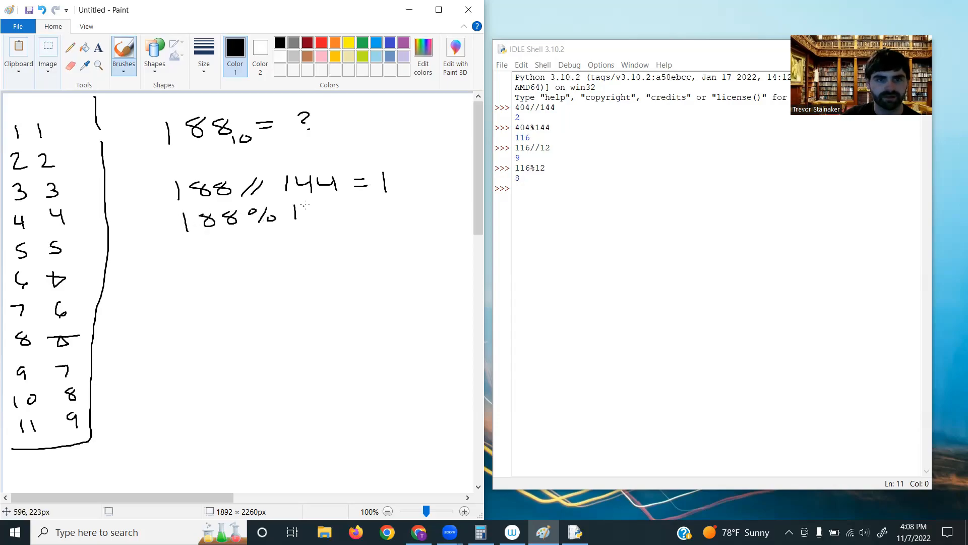
{"action": "left_click_drag", "start_coordinate": [293, 210], "coordinate": [346, 216]}
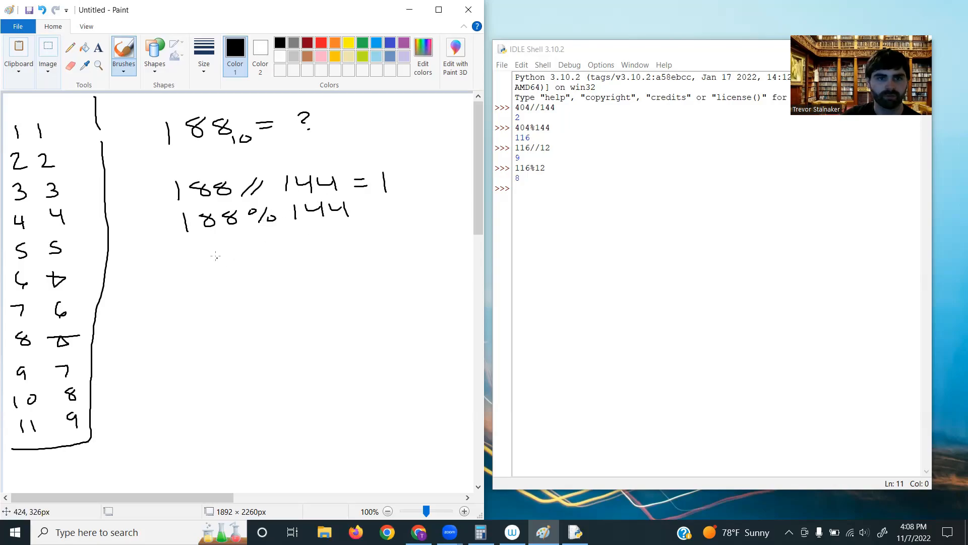
{"action": "left_click_drag", "start_coordinate": [186, 256], "coordinate": [265, 256]}
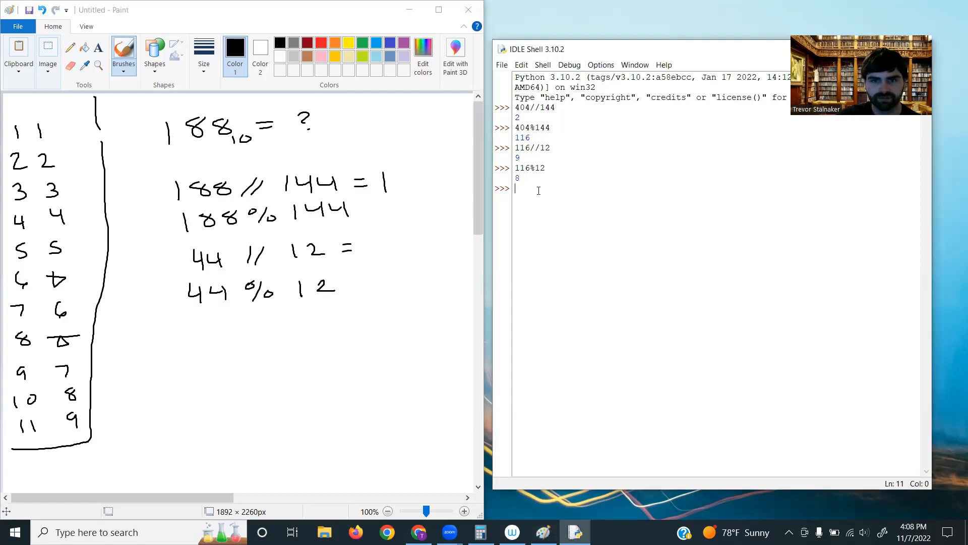
Check 44//12 and 44%12 at the IDLE prompt.
{"action": "type", "text": "44//12"}
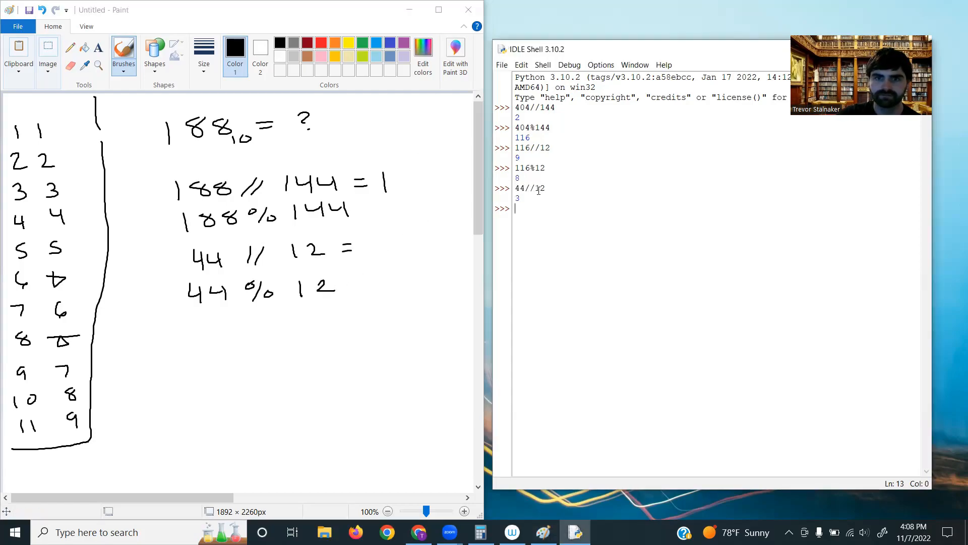
{"action": "type", "text": "44%12"}
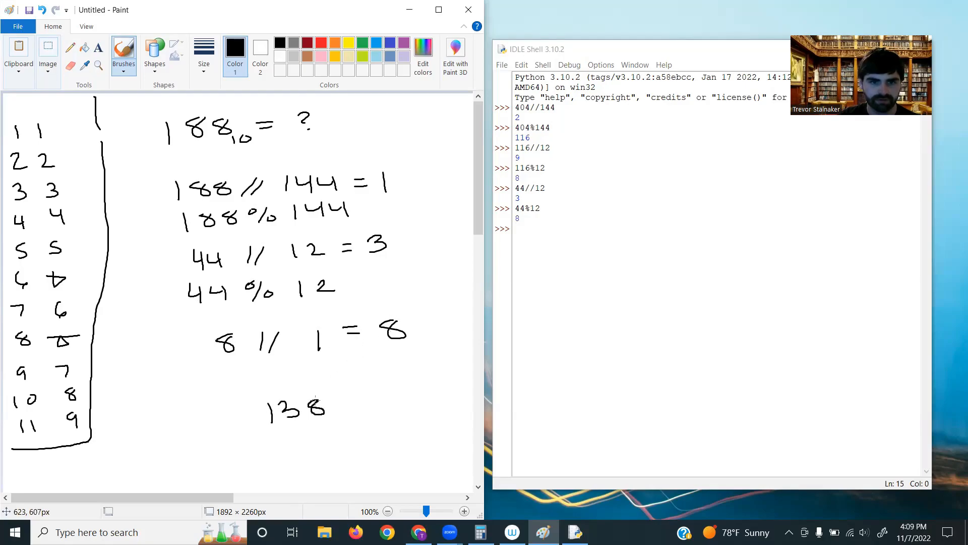
{"action": "mouse_move", "coordinate": [262, 429]}
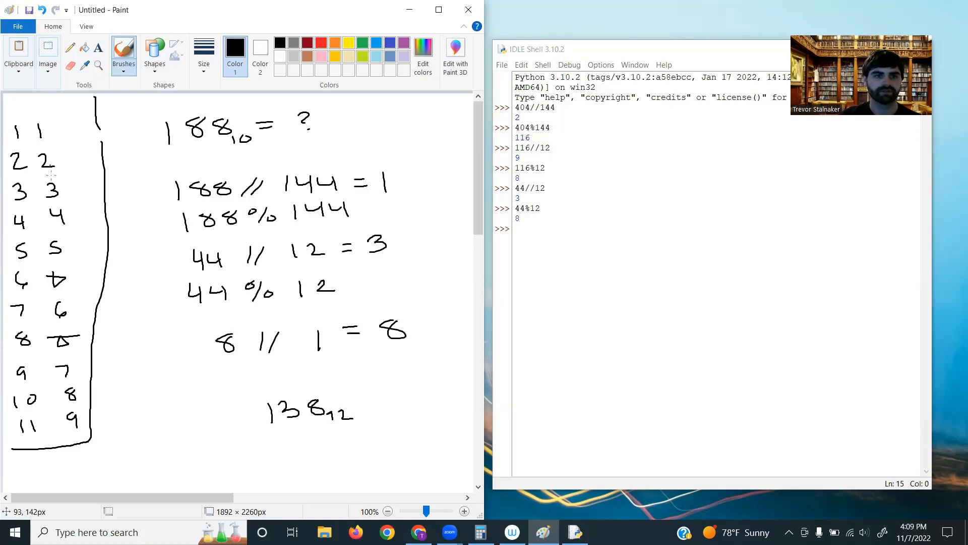
Rewrite the result 138₁₂ with the custom digit and draw a box around it.
{"action": "left_click_drag", "start_coordinate": [279, 439], "coordinate": [277, 466]}
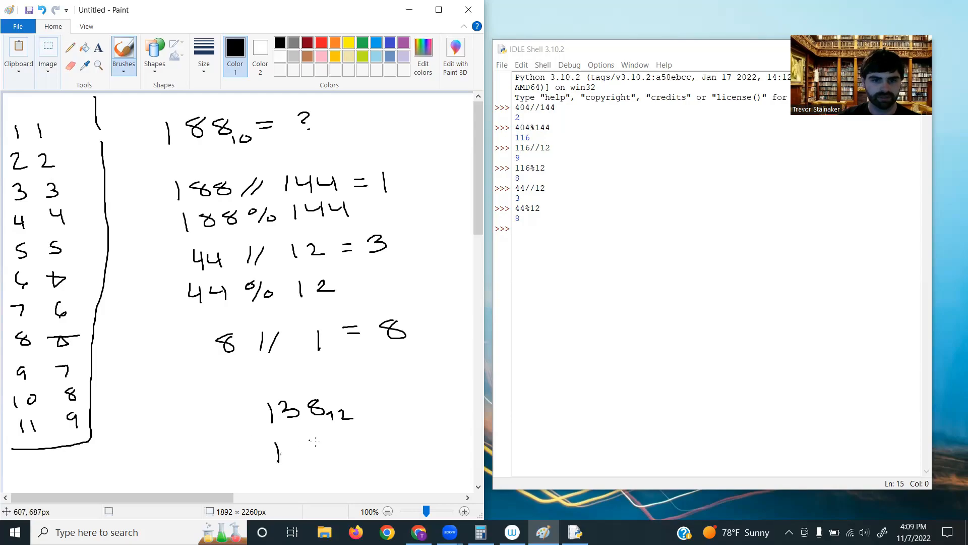
{"action": "left_click_drag", "start_coordinate": [291, 445], "coordinate": [312, 460]}
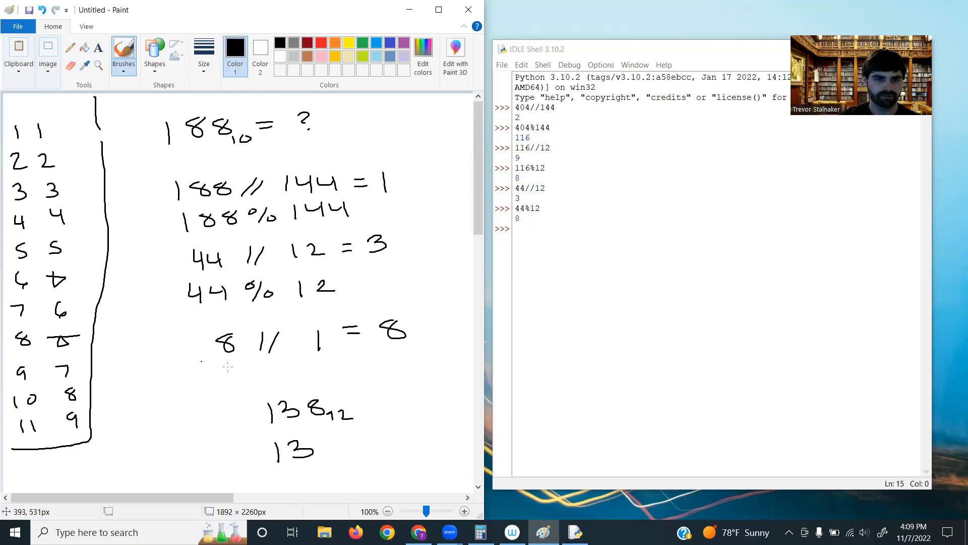
{"action": "left_click_drag", "start_coordinate": [312, 441], "coordinate": [346, 450]}
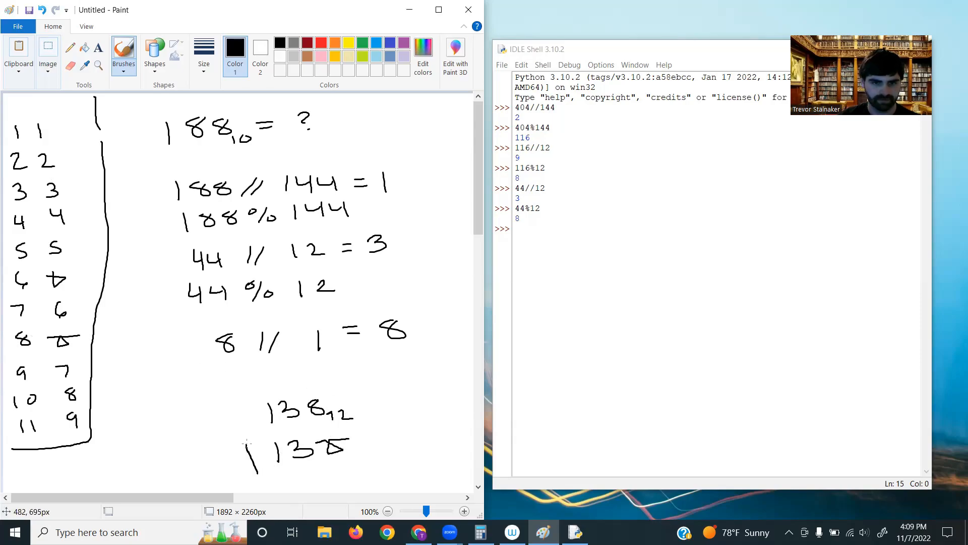
{"action": "left_click_drag", "start_coordinate": [247, 433], "coordinate": [370, 463]}
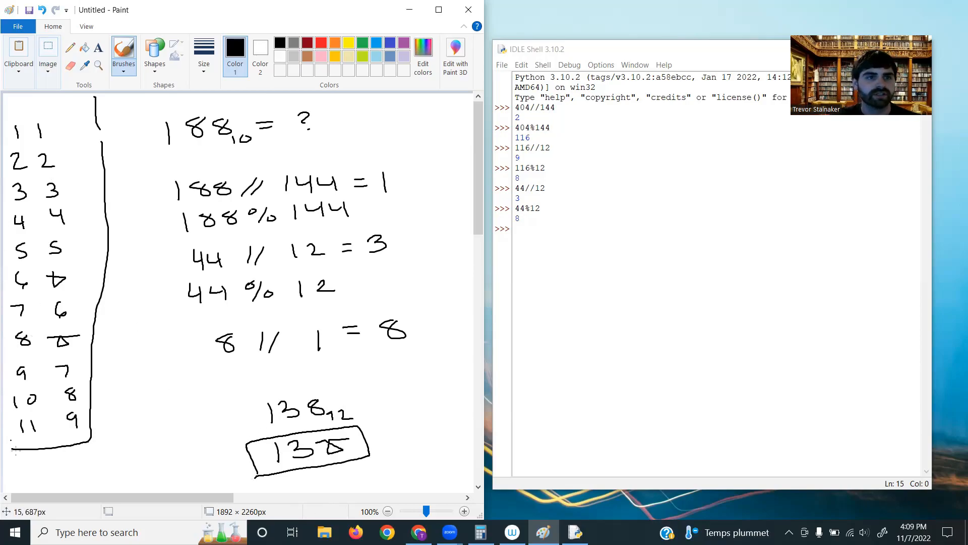
Switch to the Select tool to erase the 188 conversion working.
{"action": "left_click", "coordinate": [47, 55]}
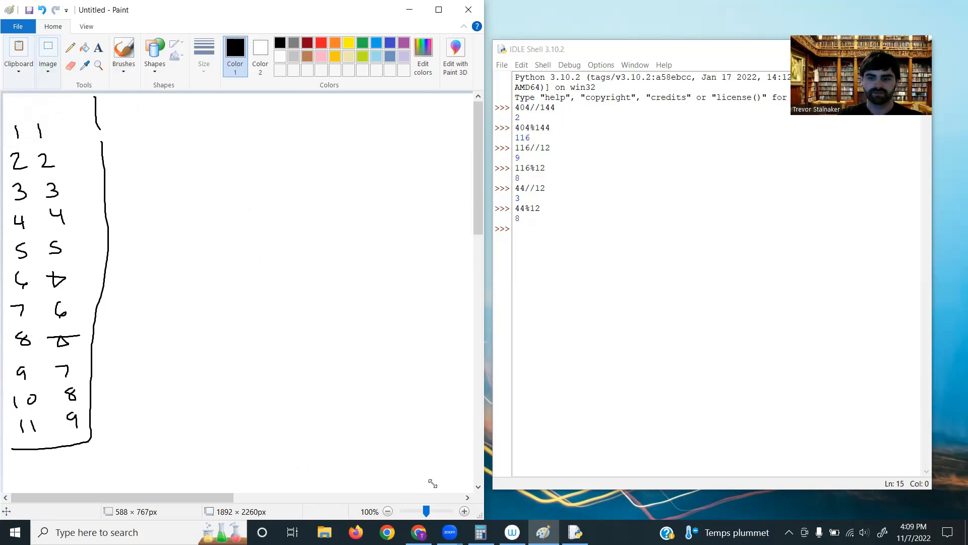
{"action": "mouse_move", "coordinate": [169, 133]}
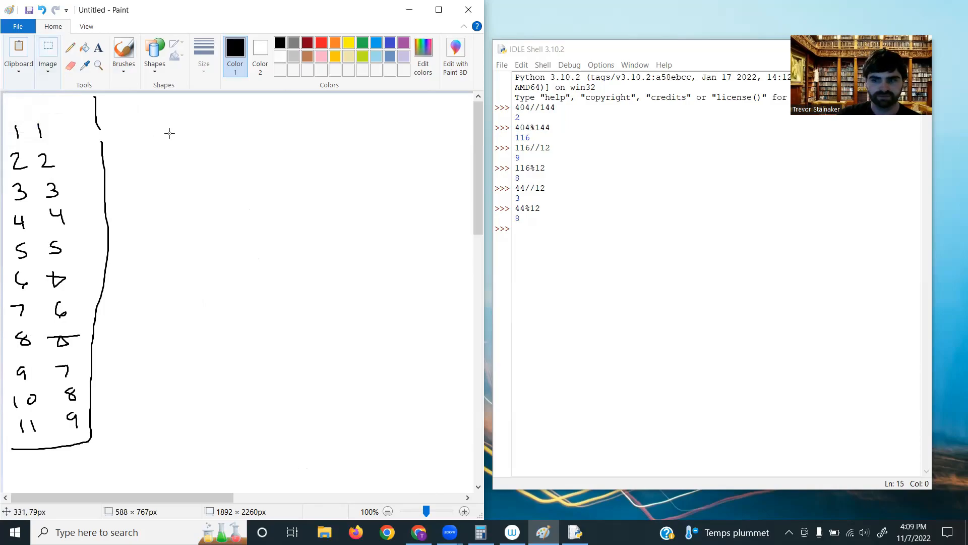
{"action": "mouse_move", "coordinate": [171, 128]}
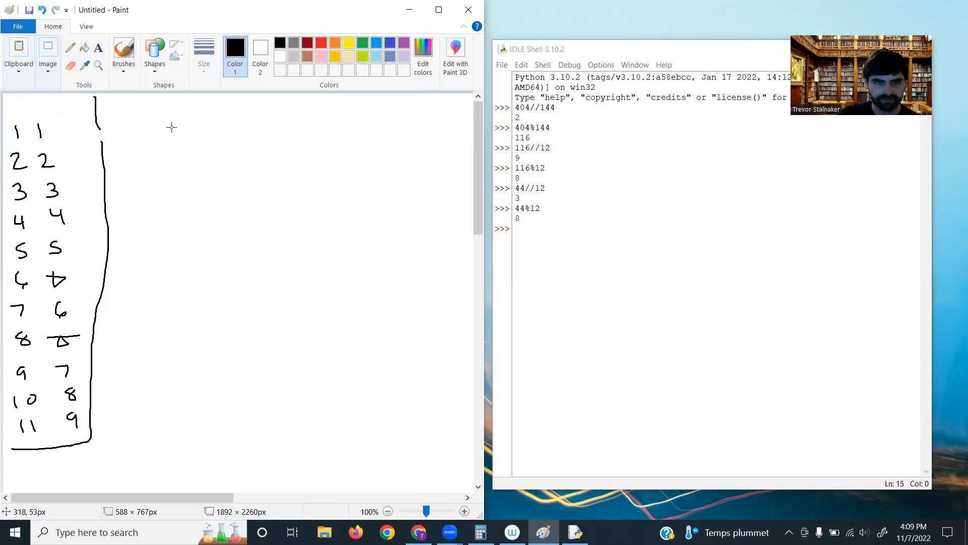
Brush the two custom-digit numbers, plus sign, underline and the two-digit sum beneath.
{"action": "left_click", "coordinate": [123, 52]}
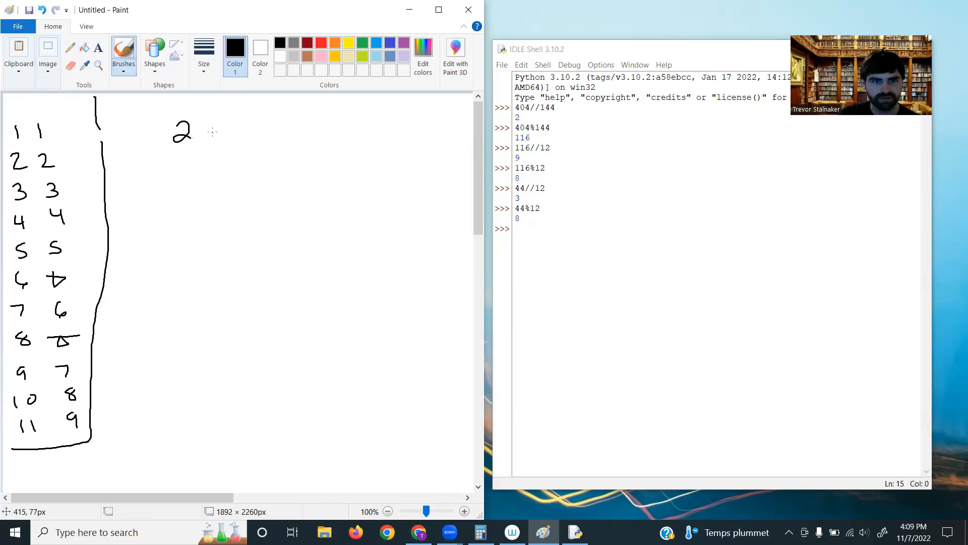
{"action": "left_click_drag", "start_coordinate": [201, 134], "coordinate": [216, 127]}
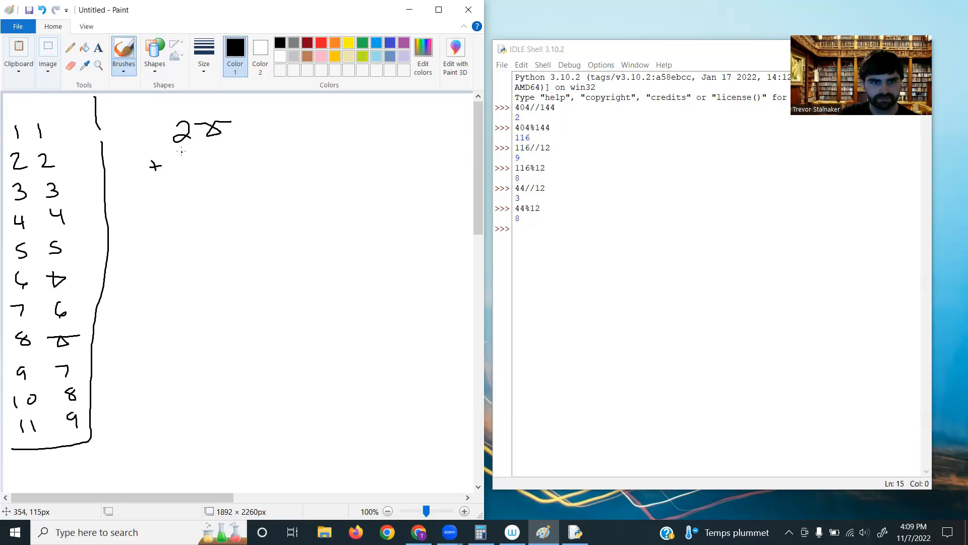
{"action": "left_click_drag", "start_coordinate": [180, 160], "coordinate": [195, 166]}
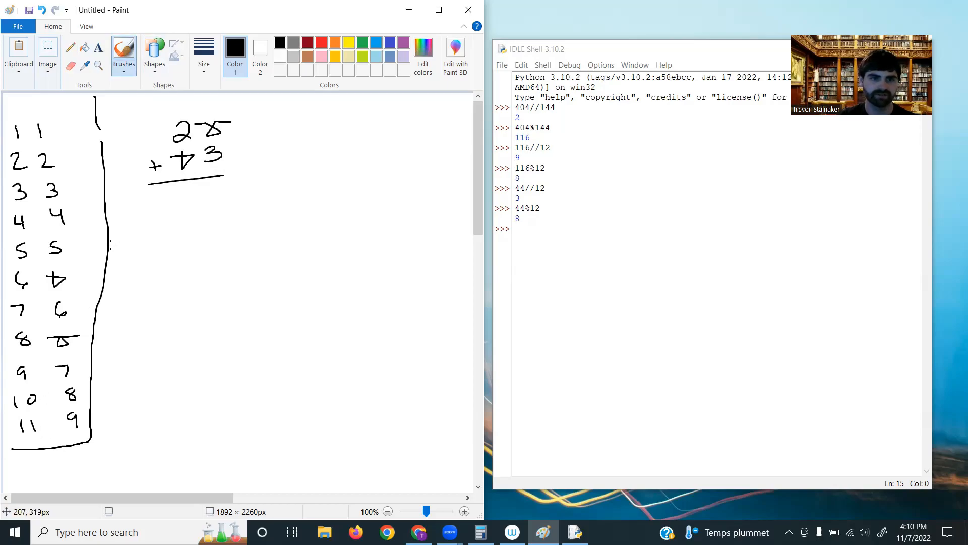
{"action": "left_click_drag", "start_coordinate": [207, 186], "coordinate": [216, 207]}
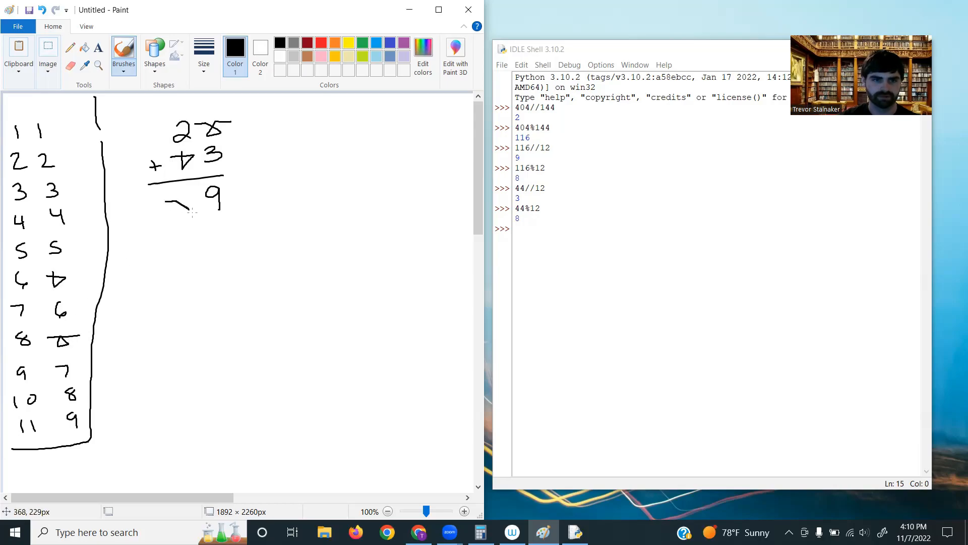
{"action": "left_click_drag", "start_coordinate": [176, 198], "coordinate": [195, 219]}
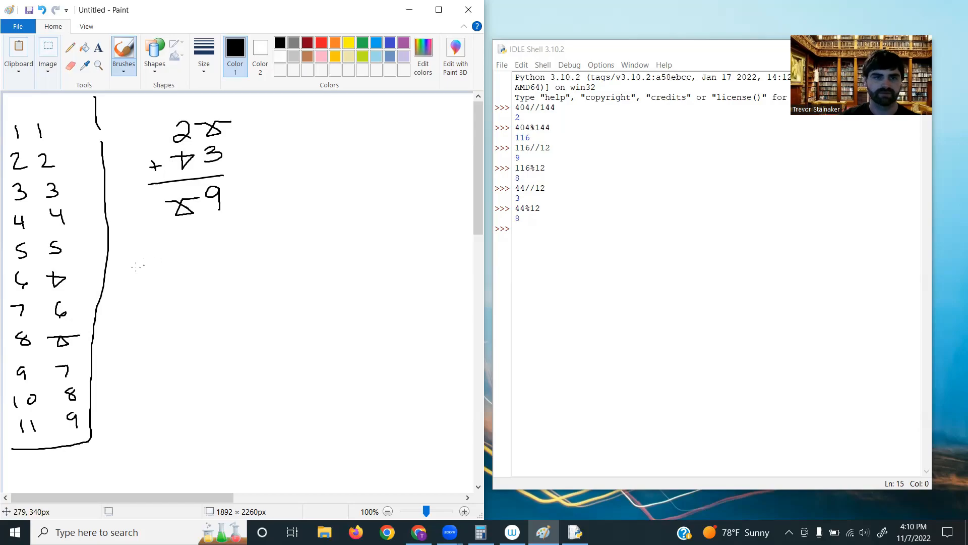
{"action": "mouse_move", "coordinate": [229, 203]}
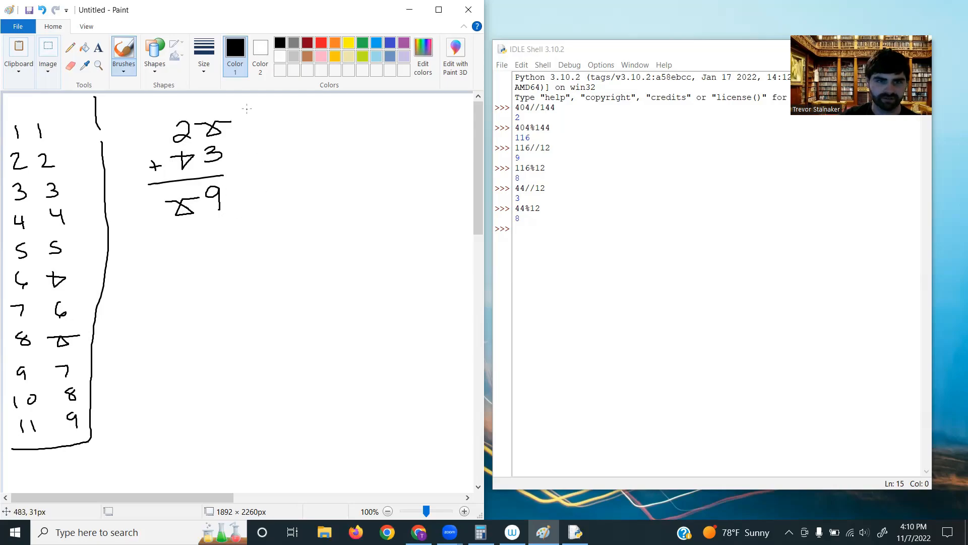
Draw a divider and write the decimal check lines, including 72 + 3 = 75.
{"action": "left_click_drag", "start_coordinate": [244, 110], "coordinate": [258, 224]}
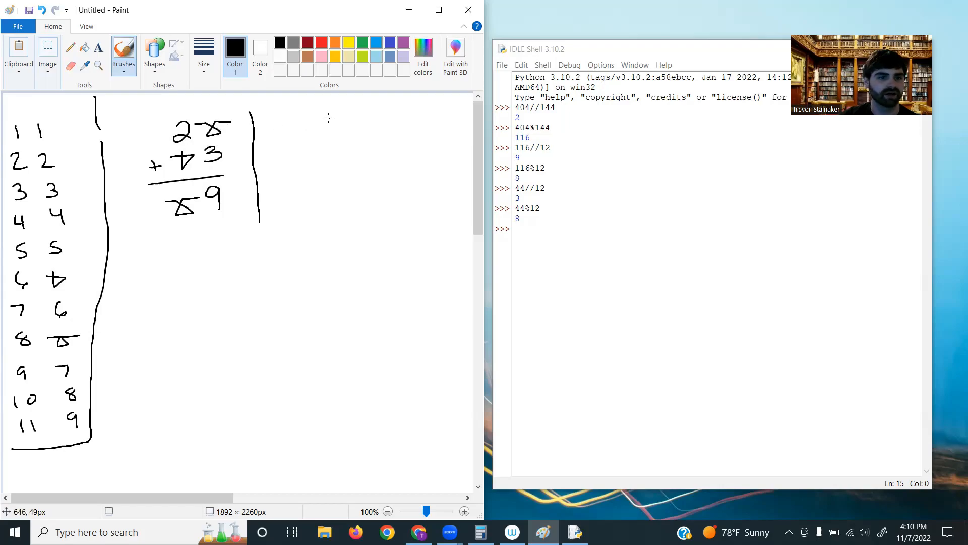
{"action": "left_click_drag", "start_coordinate": [327, 131], "coordinate": [337, 108]}
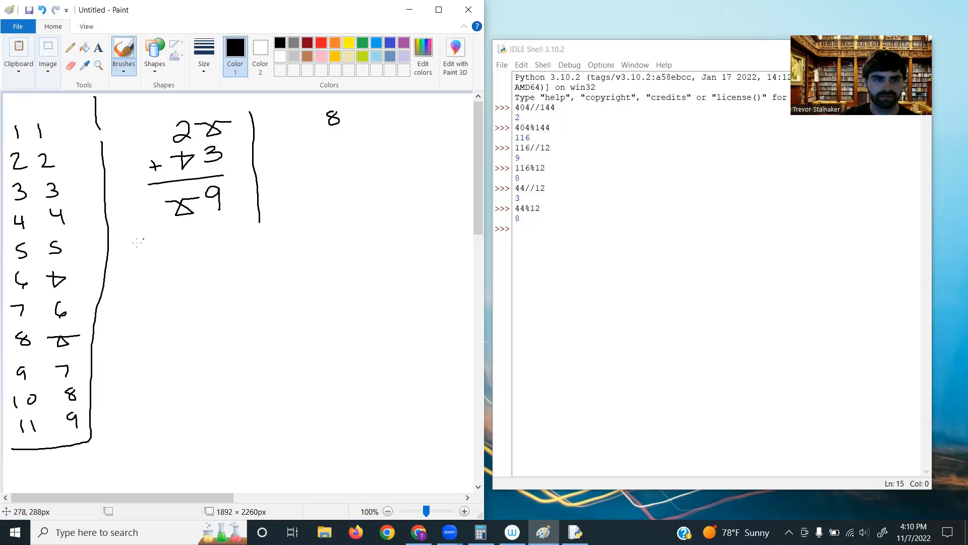
{"action": "mouse_move", "coordinate": [302, 120]}
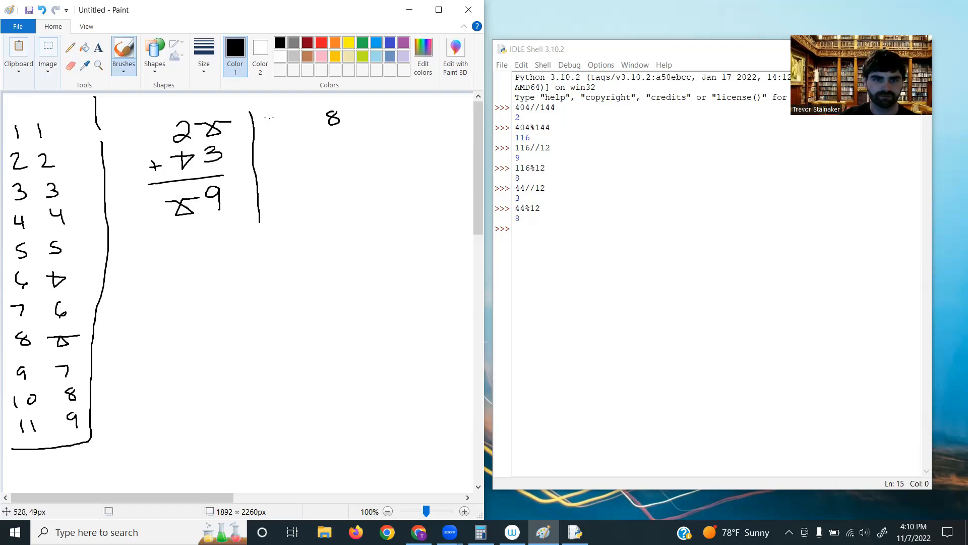
{"action": "left_click_drag", "start_coordinate": [268, 123], "coordinate": [294, 123]}
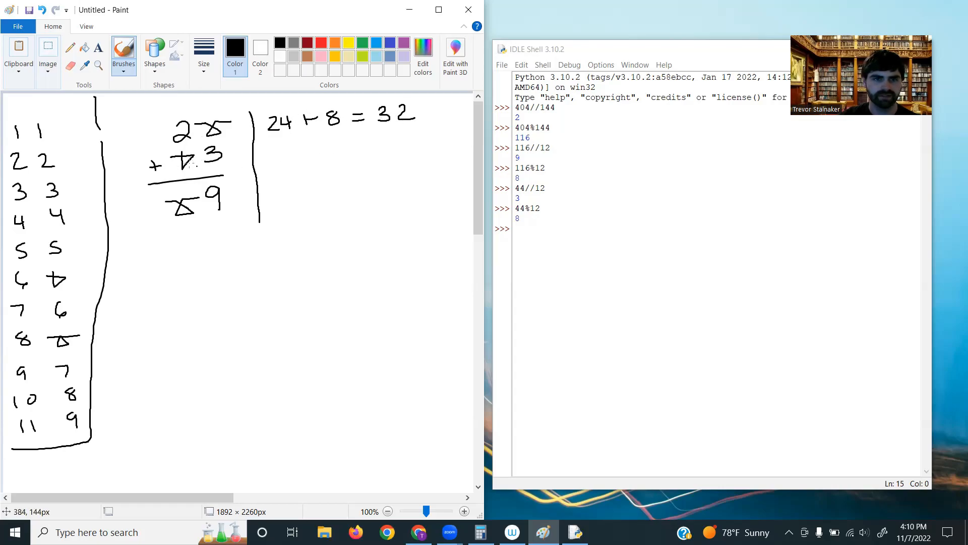
{"action": "mouse_move", "coordinate": [337, 137]}
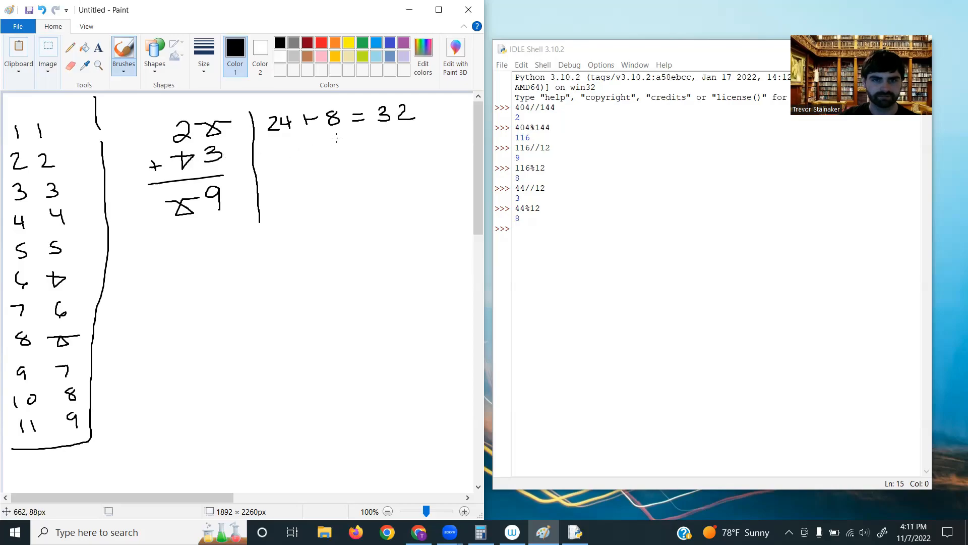
{"action": "left_click_drag", "start_coordinate": [308, 149], "coordinate": [346, 145]}
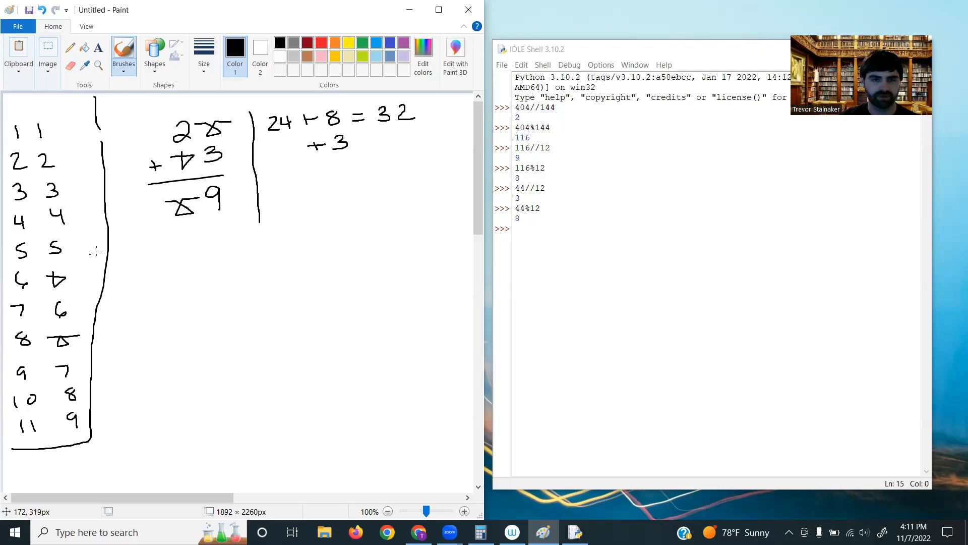
{"action": "left_click_drag", "start_coordinate": [269, 161], "coordinate": [282, 149]}
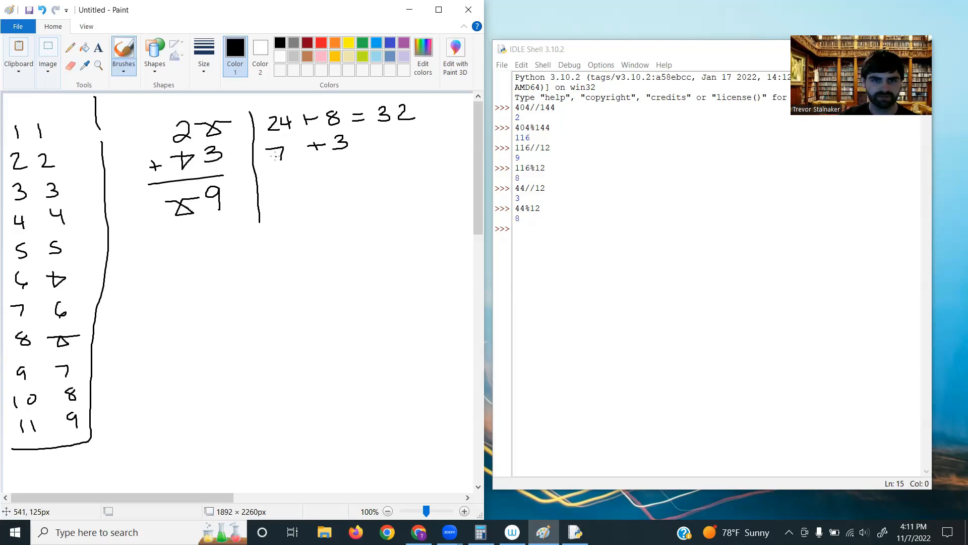
{"action": "left_click_drag", "start_coordinate": [284, 153], "coordinate": [299, 151]}
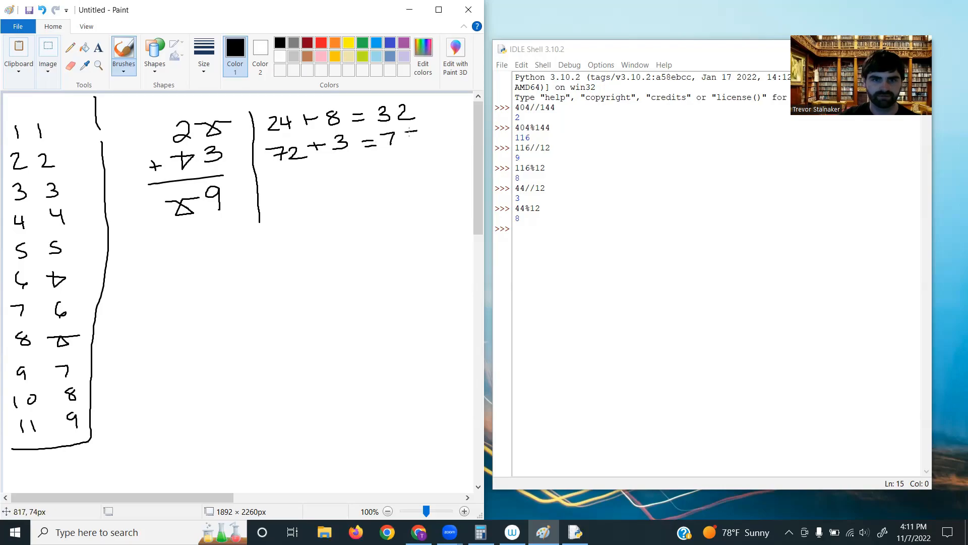
{"action": "left_click_drag", "start_coordinate": [400, 130], "coordinate": [410, 145]}
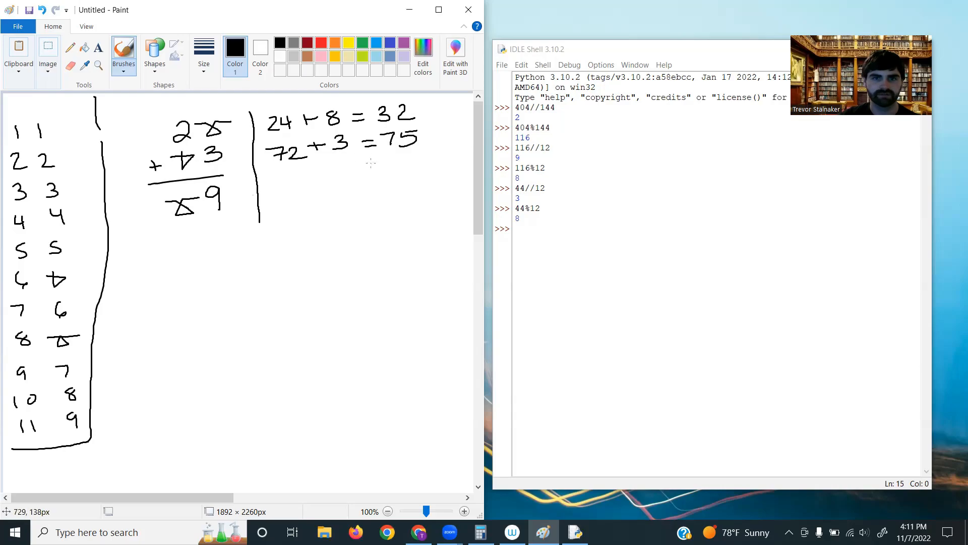
Underline 75, write the total 107 and underline the base-12 answer.
{"action": "left_click_drag", "start_coordinate": [370, 161], "coordinate": [442, 160]}
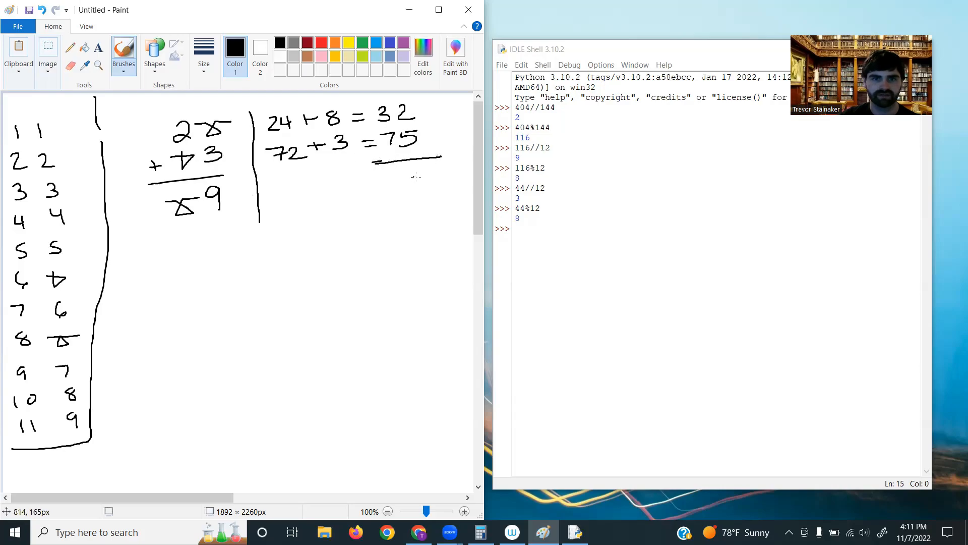
{"action": "left_click_drag", "start_coordinate": [386, 180], "coordinate": [426, 167]}
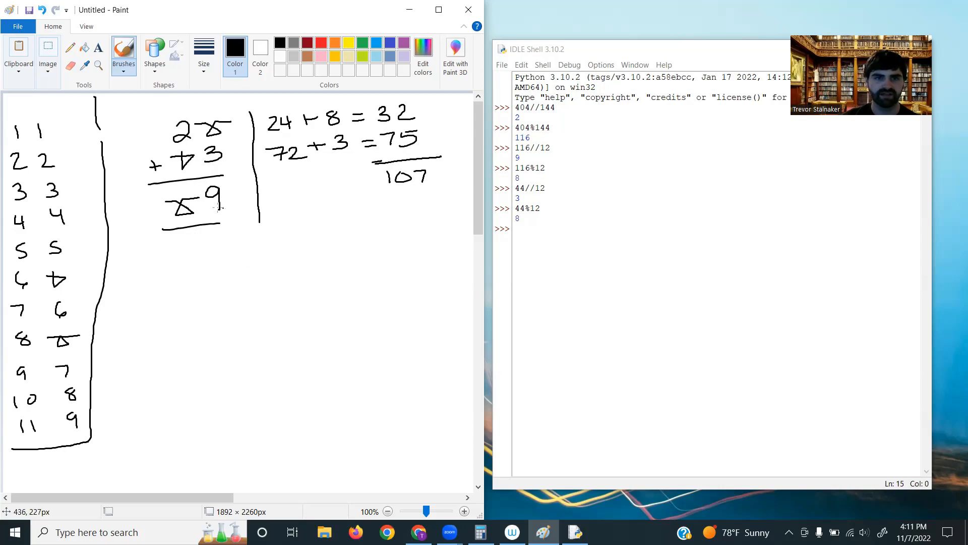
{"action": "mouse_move", "coordinate": [361, 279]}
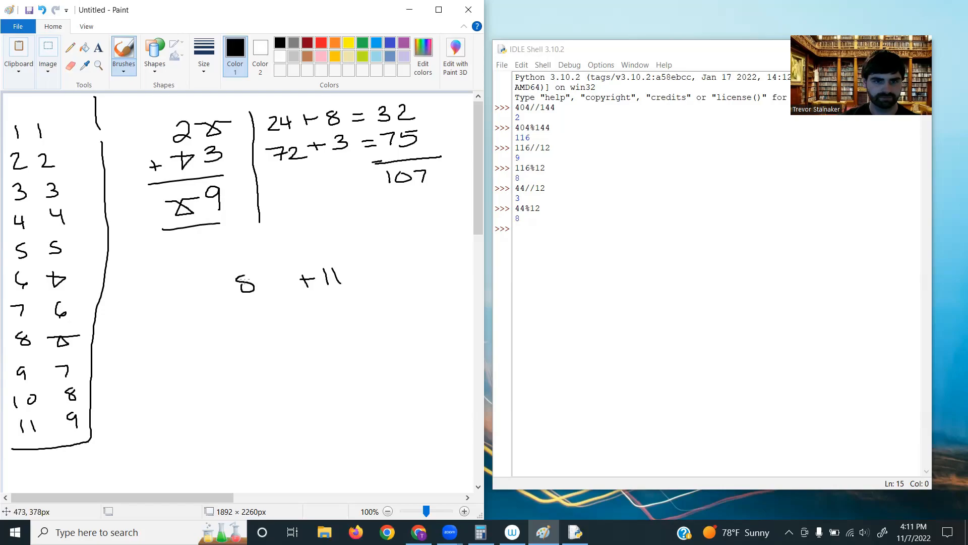
Write 8×12+11 and 96 + 11 = 107 to confirm the answer.
{"action": "left_click_drag", "start_coordinate": [262, 281], "coordinate": [302, 282]}
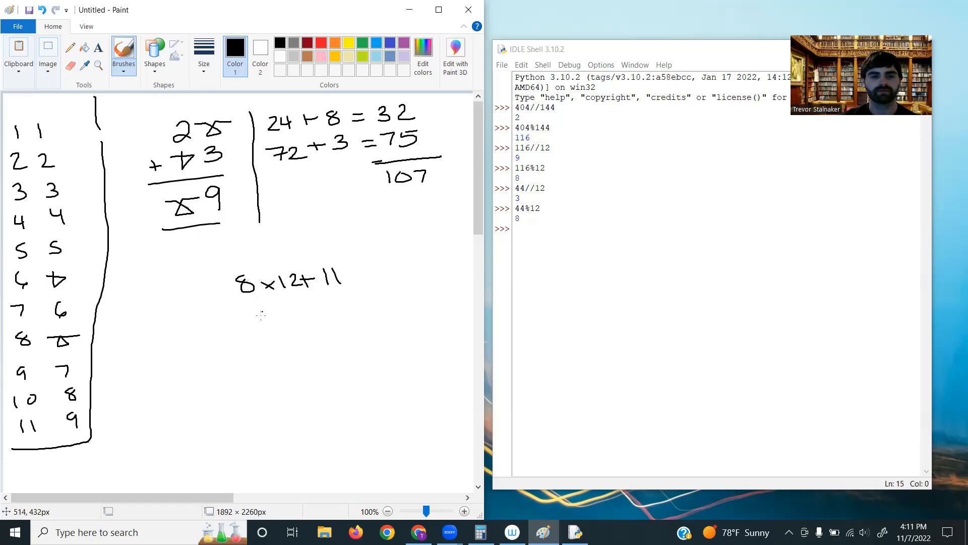
{"action": "left_click_drag", "start_coordinate": [266, 321], "coordinate": [300, 321]}
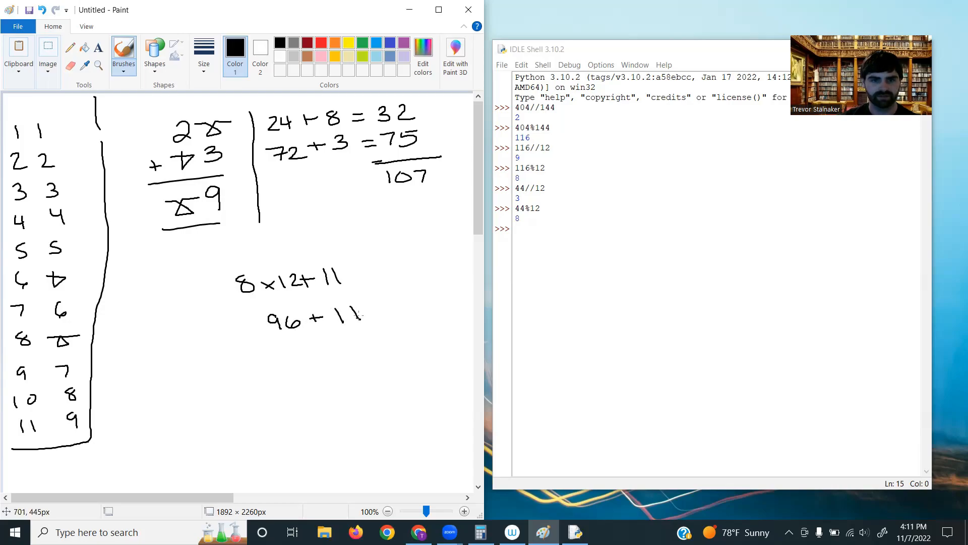
{"action": "left_click_drag", "start_coordinate": [371, 302], "coordinate": [389, 312]}
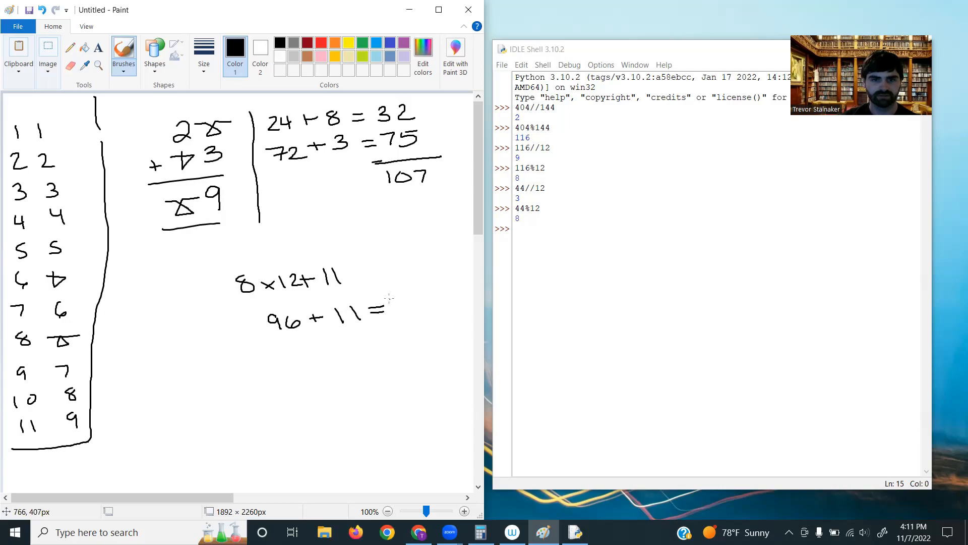
{"action": "left_click_drag", "start_coordinate": [392, 306], "coordinate": [441, 305]}
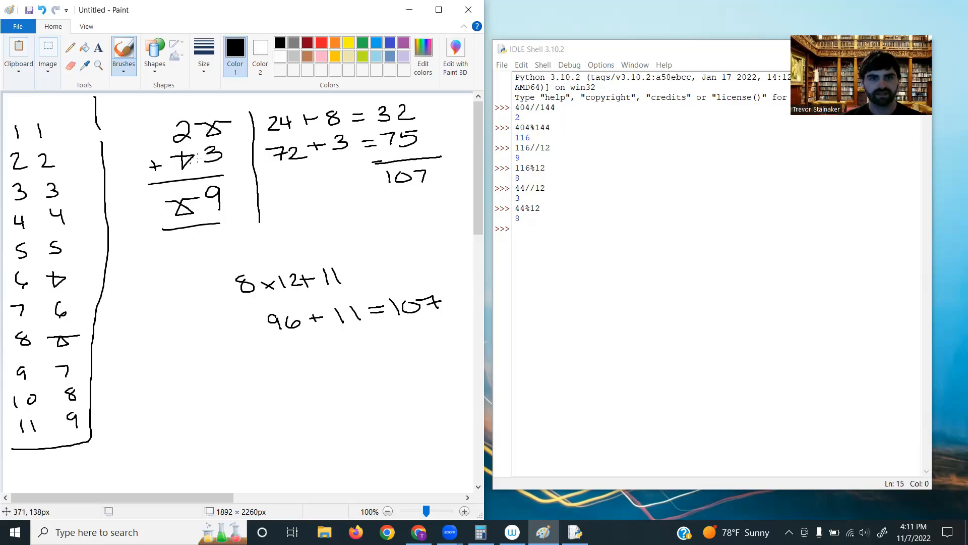
{"action": "mouse_move", "coordinate": [342, 208]}
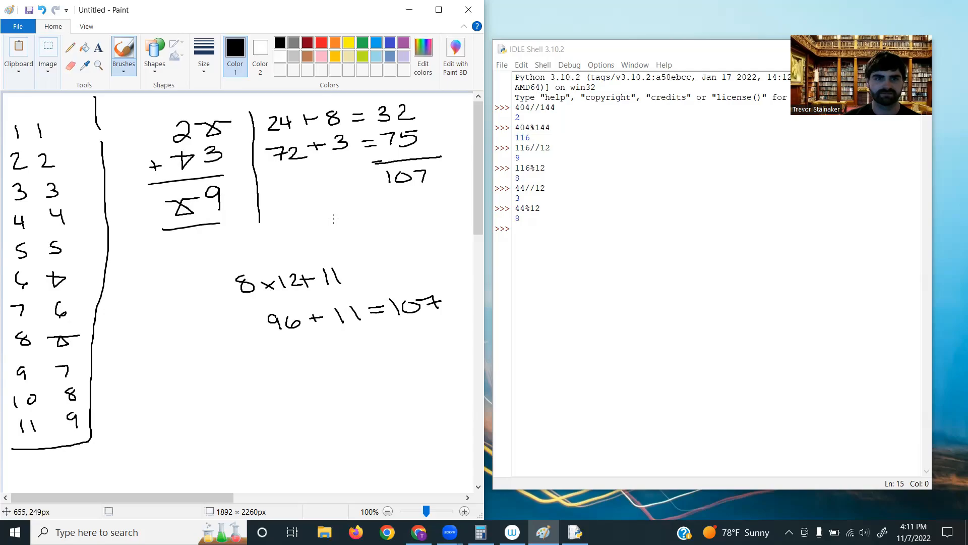
{"action": "mouse_move", "coordinate": [149, 120]}
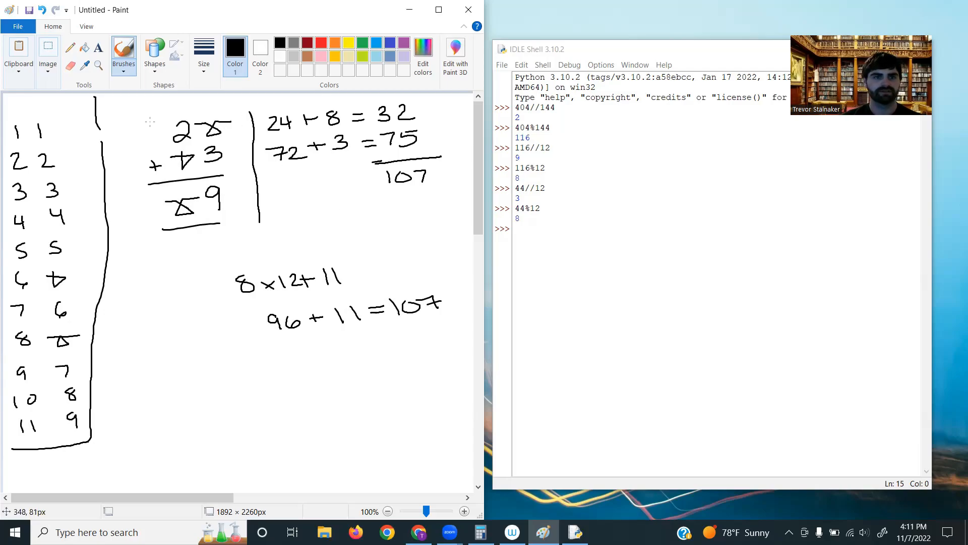
Select the worked problem and its decimal checks with a rectangle and delete them.
{"action": "left_click", "coordinate": [47, 55]}
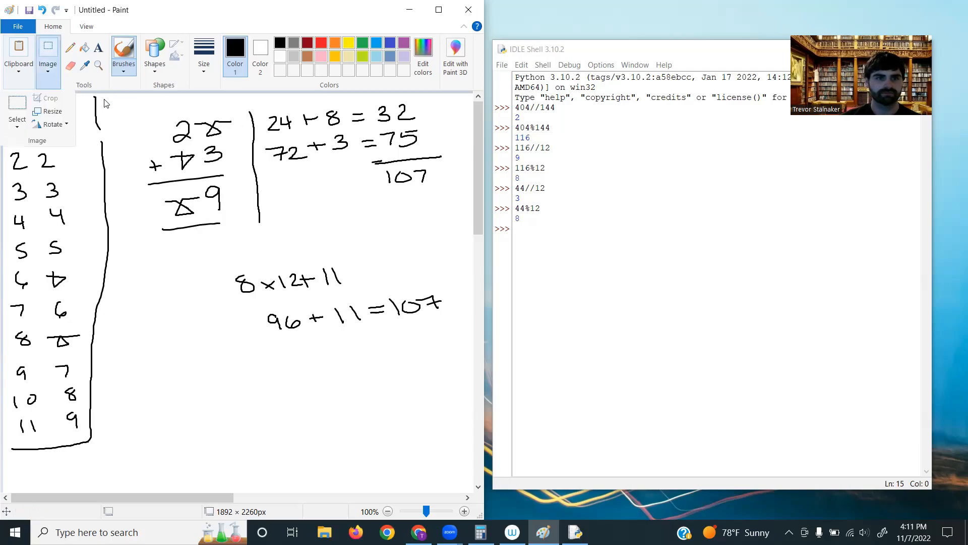
{"action": "left_click_drag", "start_coordinate": [127, 99], "coordinate": [236, 162]}
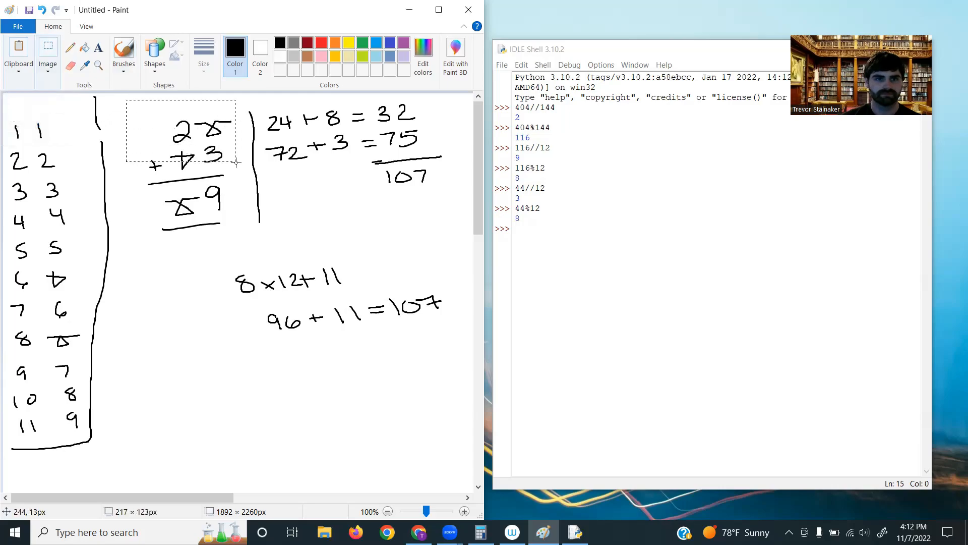
{"action": "left_click_drag", "start_coordinate": [235, 161], "coordinate": [467, 342]}
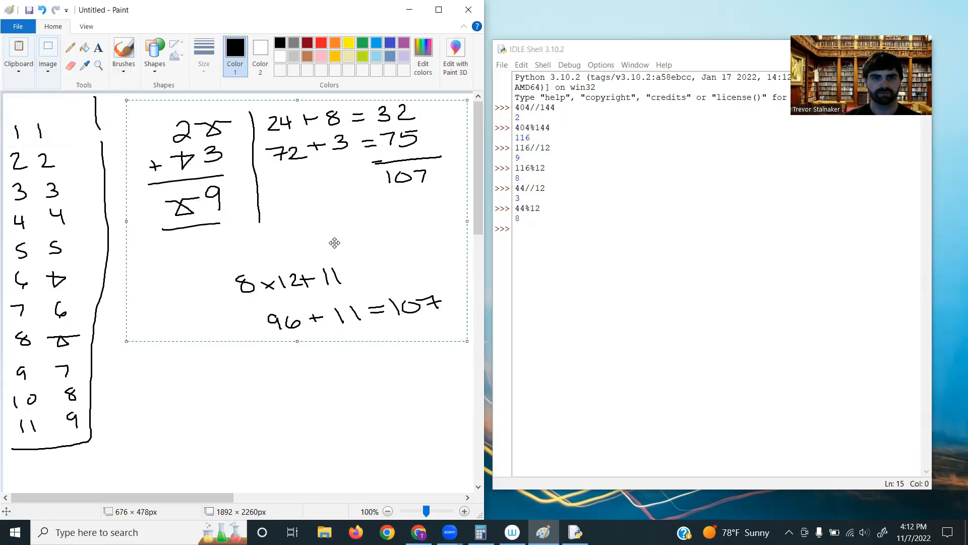
{"action": "mouse_move", "coordinate": [205, 154]}
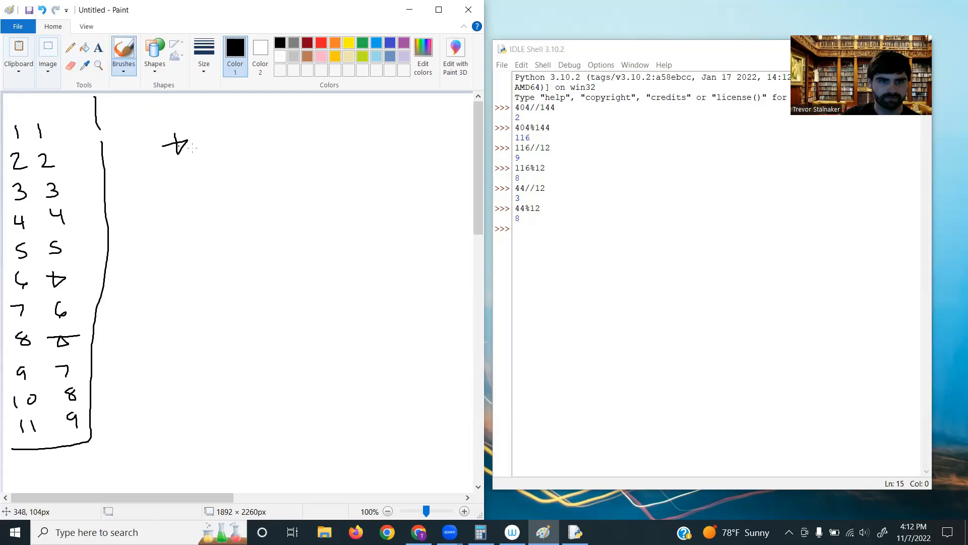
Brush the new problem's top number, second number and the rule beneath them.
{"action": "left_click_drag", "start_coordinate": [190, 145], "coordinate": [218, 147]}
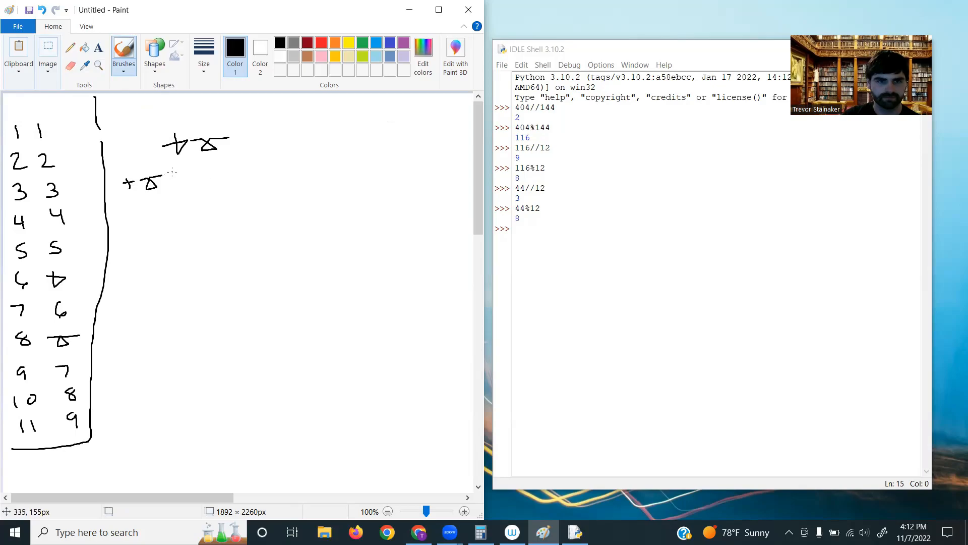
{"action": "left_click_drag", "start_coordinate": [173, 172], "coordinate": [182, 189]}
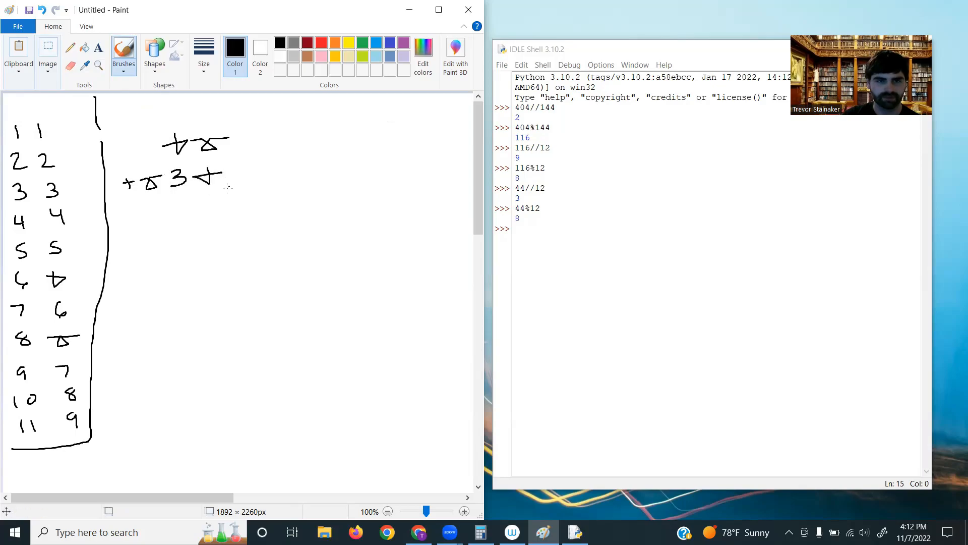
{"action": "left_click_drag", "start_coordinate": [127, 203], "coordinate": [244, 194]}
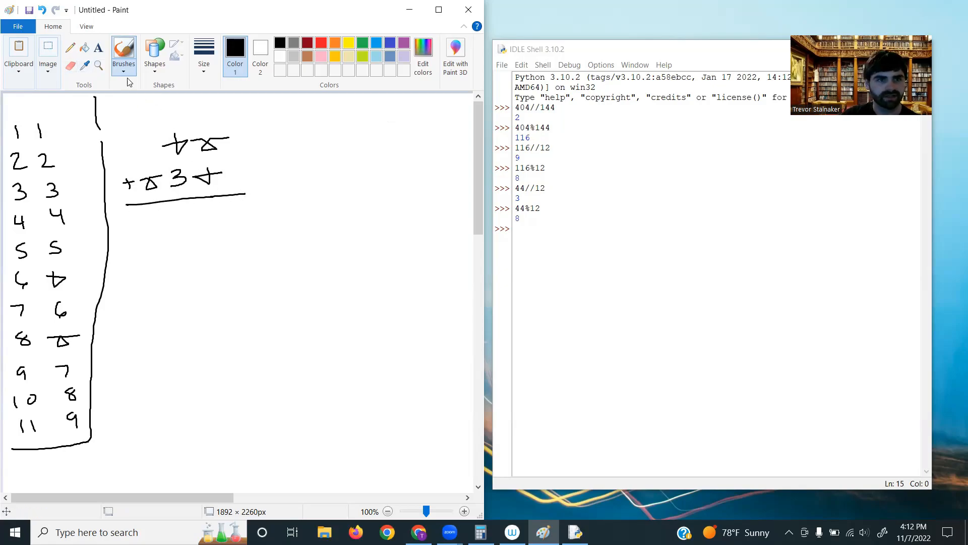
Erase and redraw the last digit of the second number with the brush.
{"action": "left_click", "coordinate": [70, 64]}
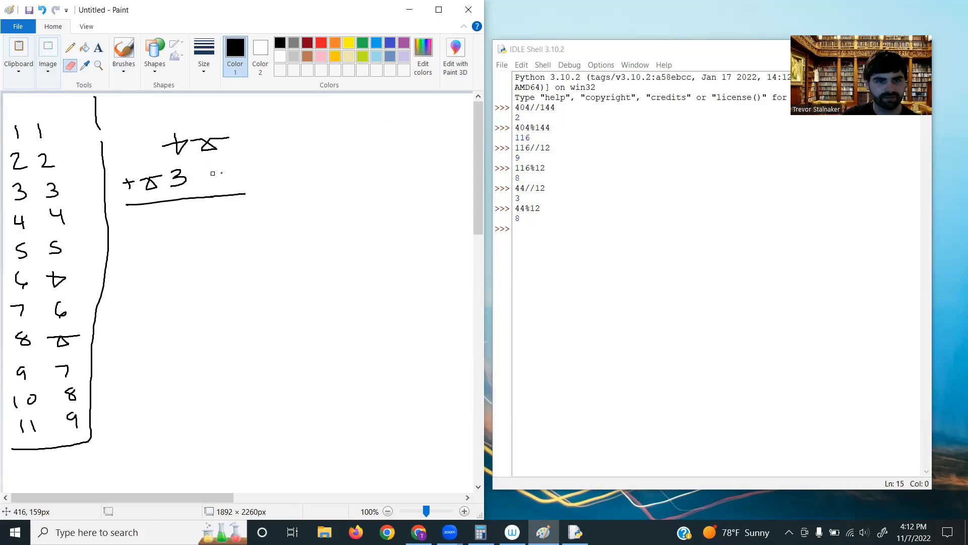
{"action": "left_click", "coordinate": [123, 53]}
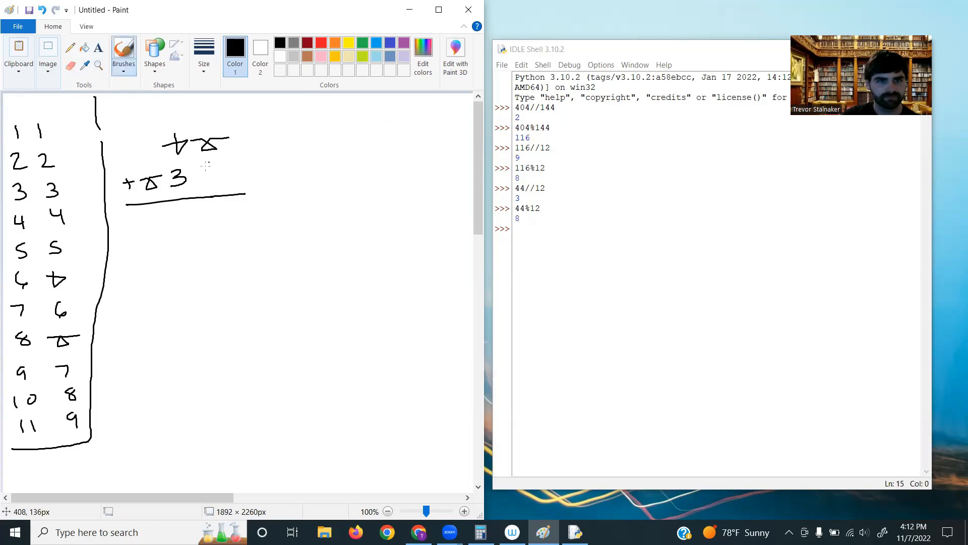
{"action": "left_click_drag", "start_coordinate": [203, 166], "coordinate": [229, 182]}
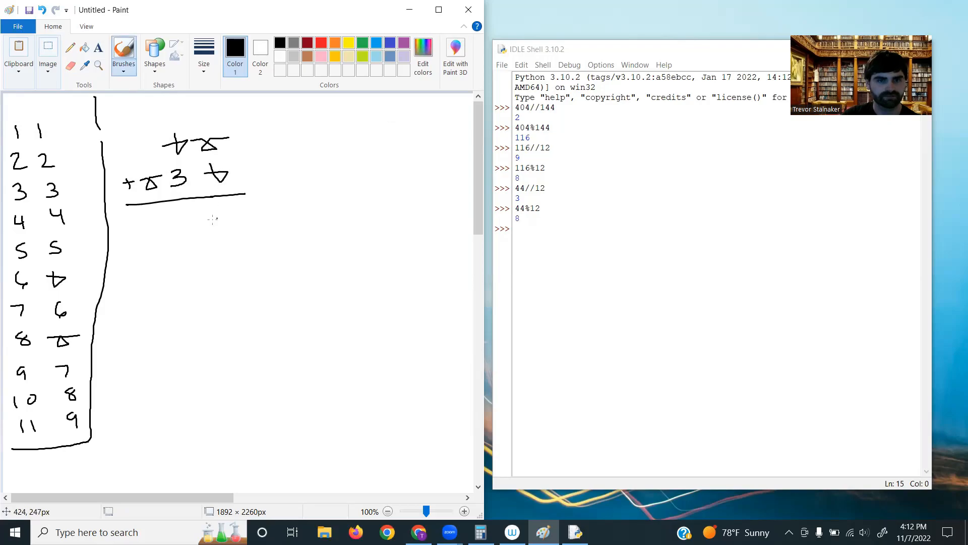
{"action": "mouse_move", "coordinate": [198, 165]}
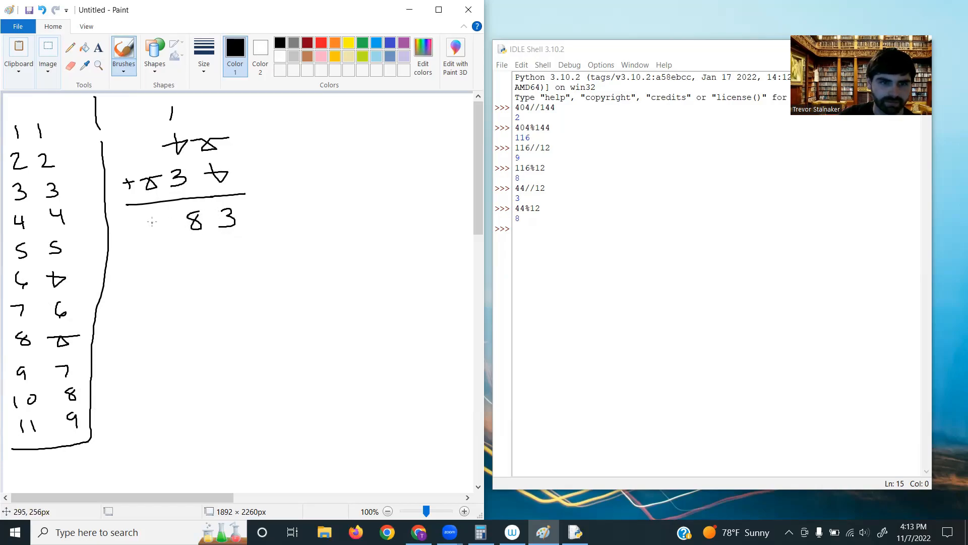
Write the answer's leading digit so the sum ends in 83, and underline it.
{"action": "left_click_drag", "start_coordinate": [157, 228], "coordinate": [172, 216]}
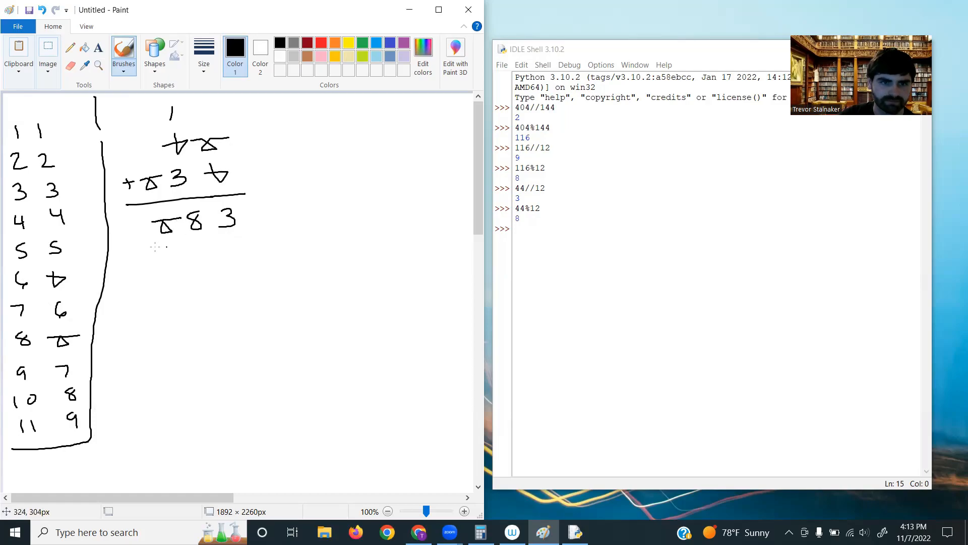
{"action": "left_click_drag", "start_coordinate": [154, 245], "coordinate": [244, 240]}
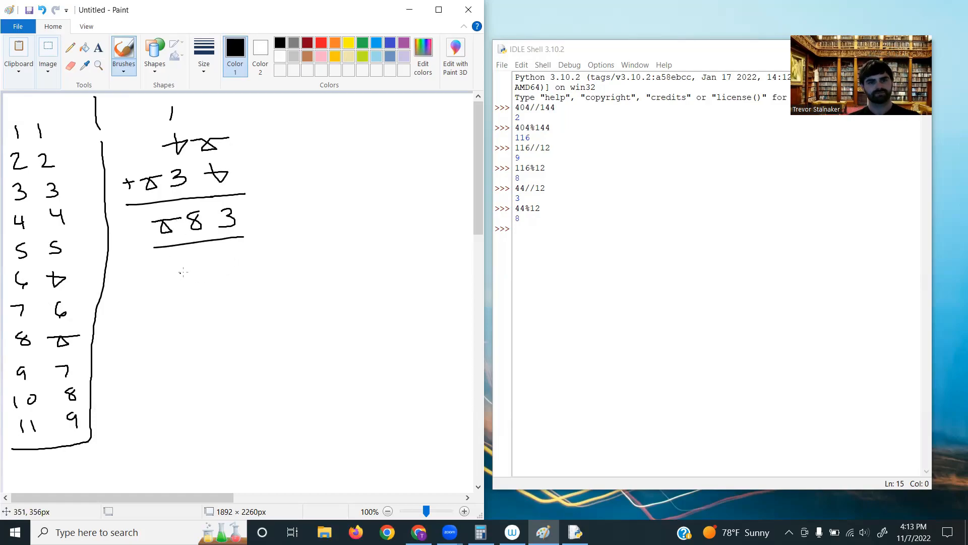